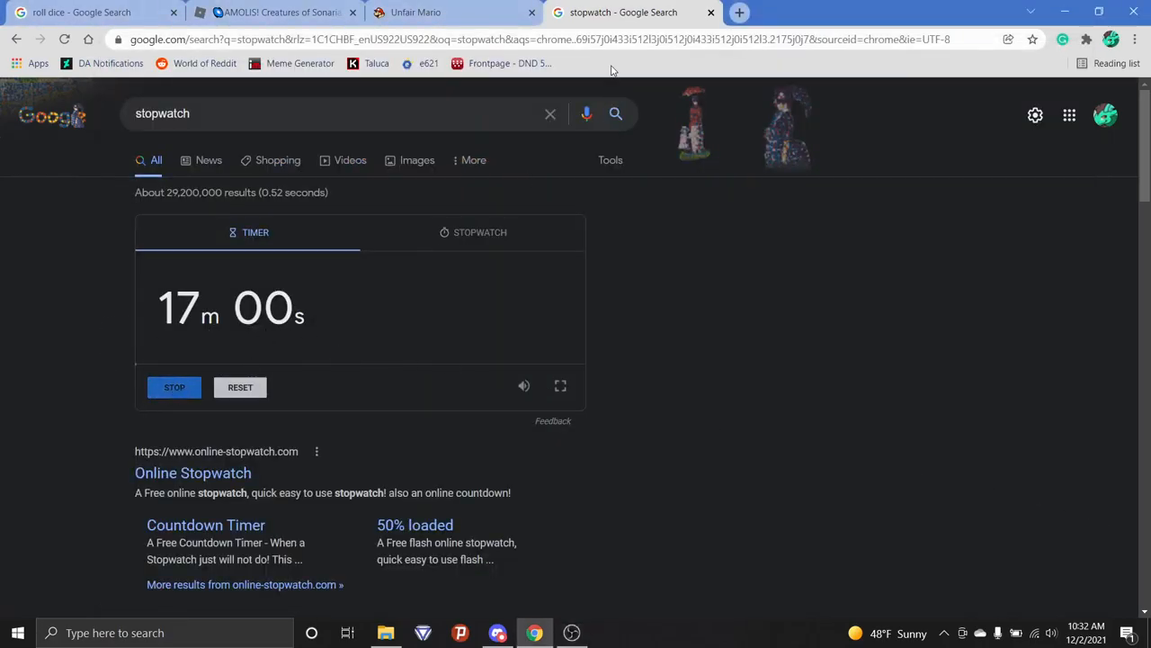
Check the countdown timer tab, then return to the Unfair Mario title screen.
click(434, 12)
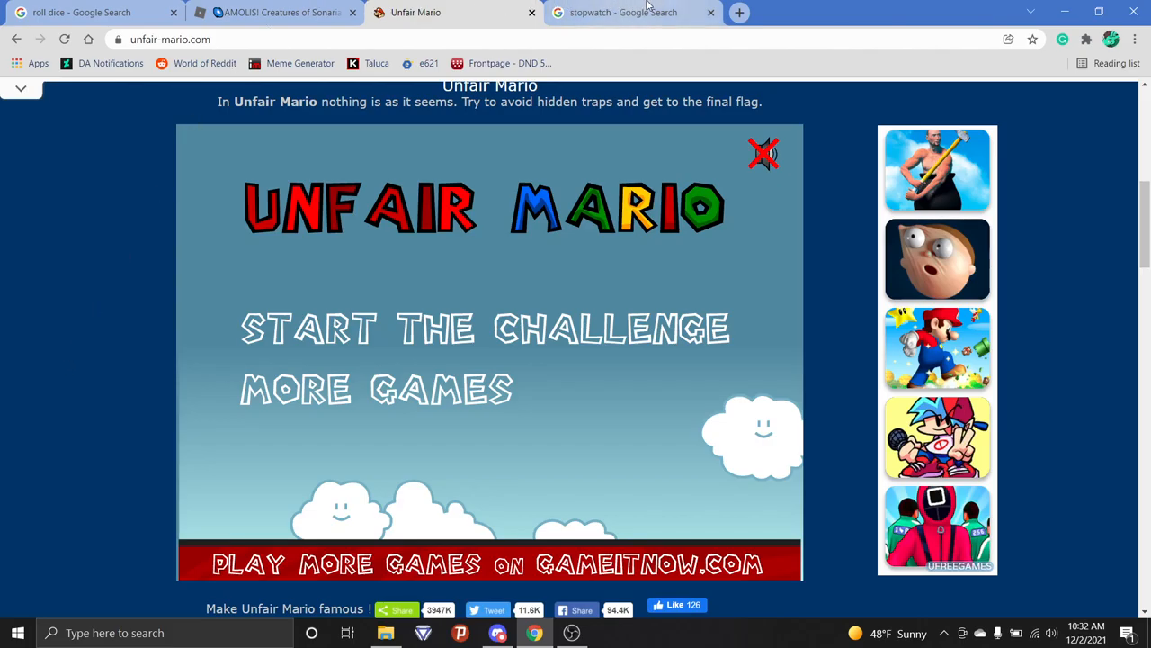
mouse_move(275, 223)
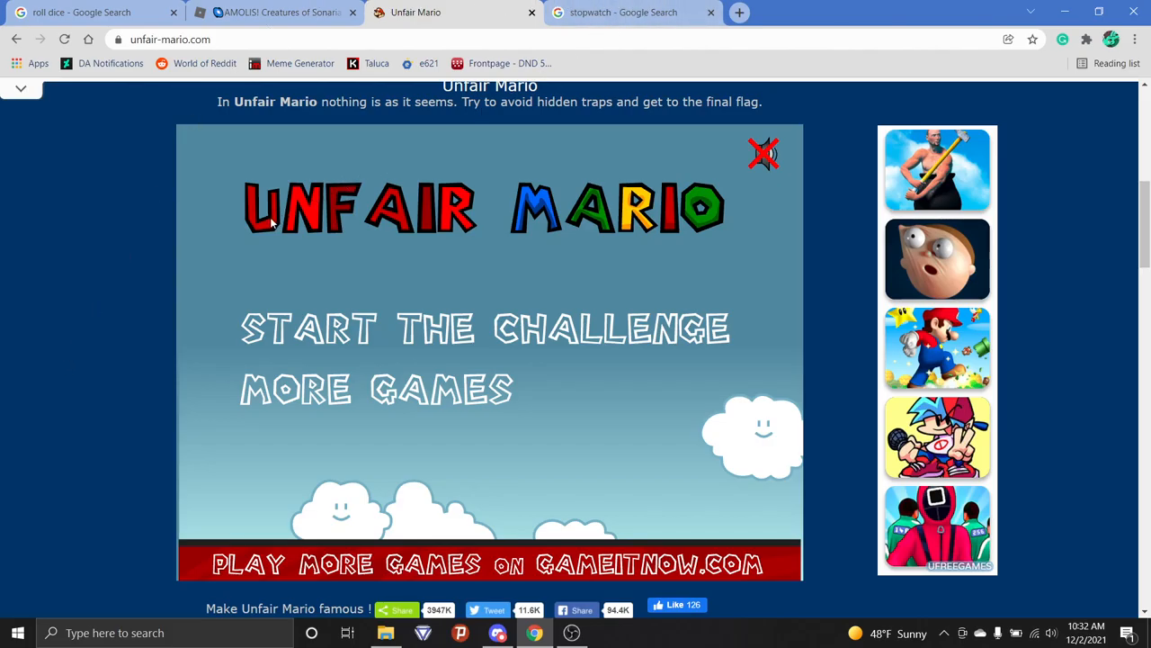
click(640, 12)
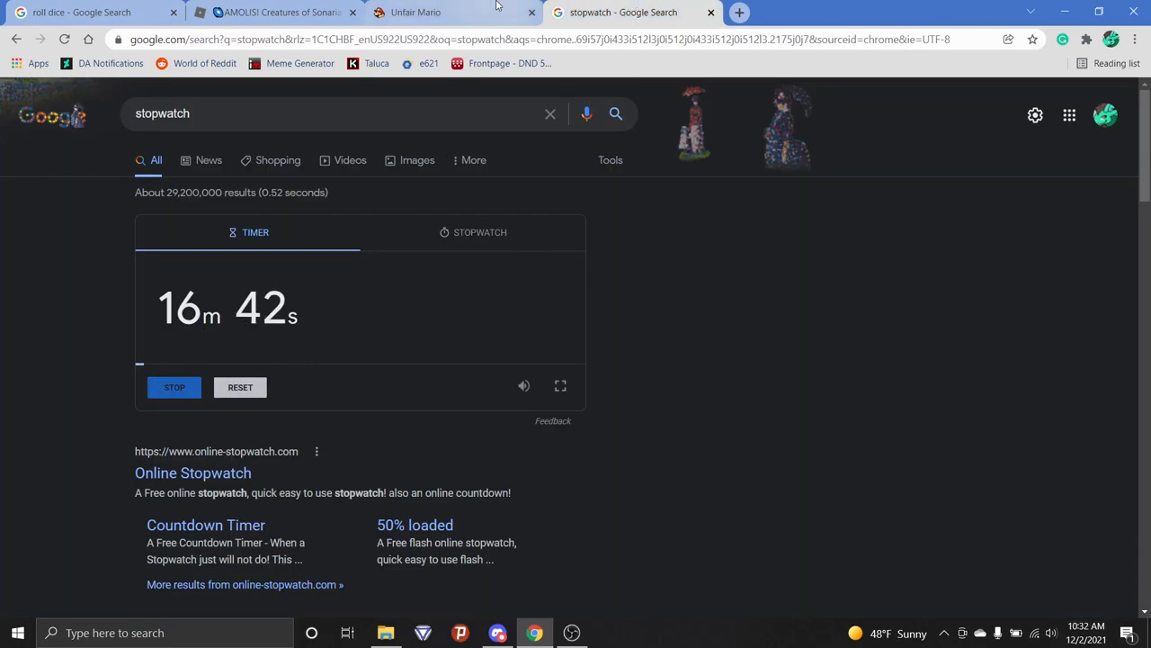
click(426, 13)
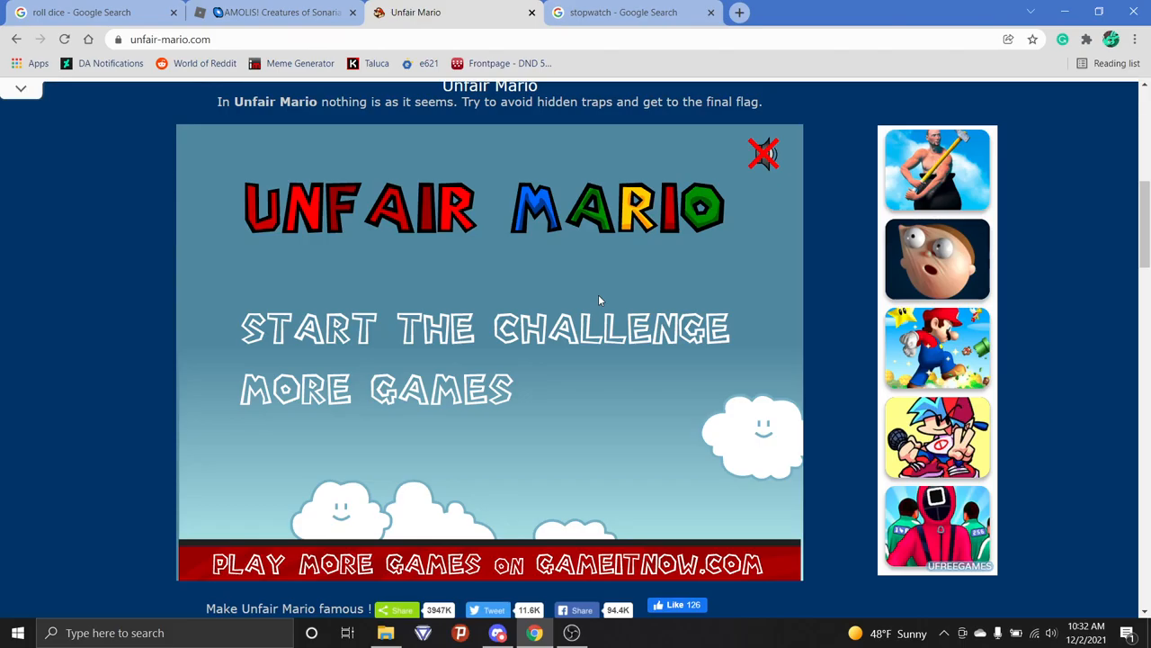
mouse_move(496, 282)
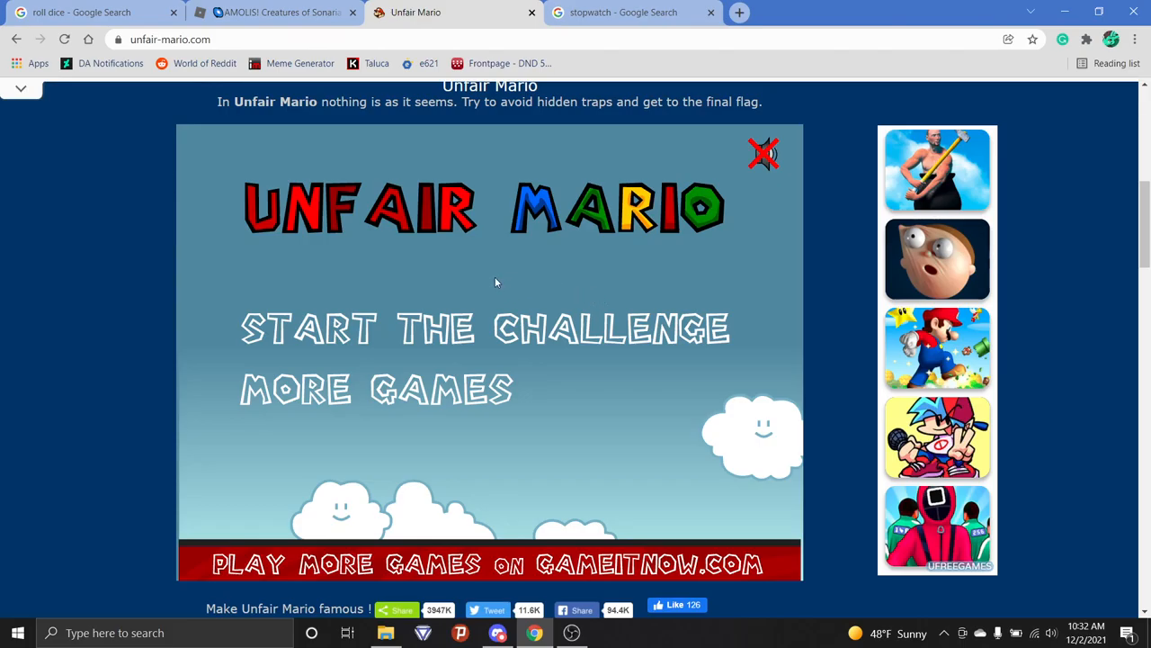
mouse_move(531, 280)
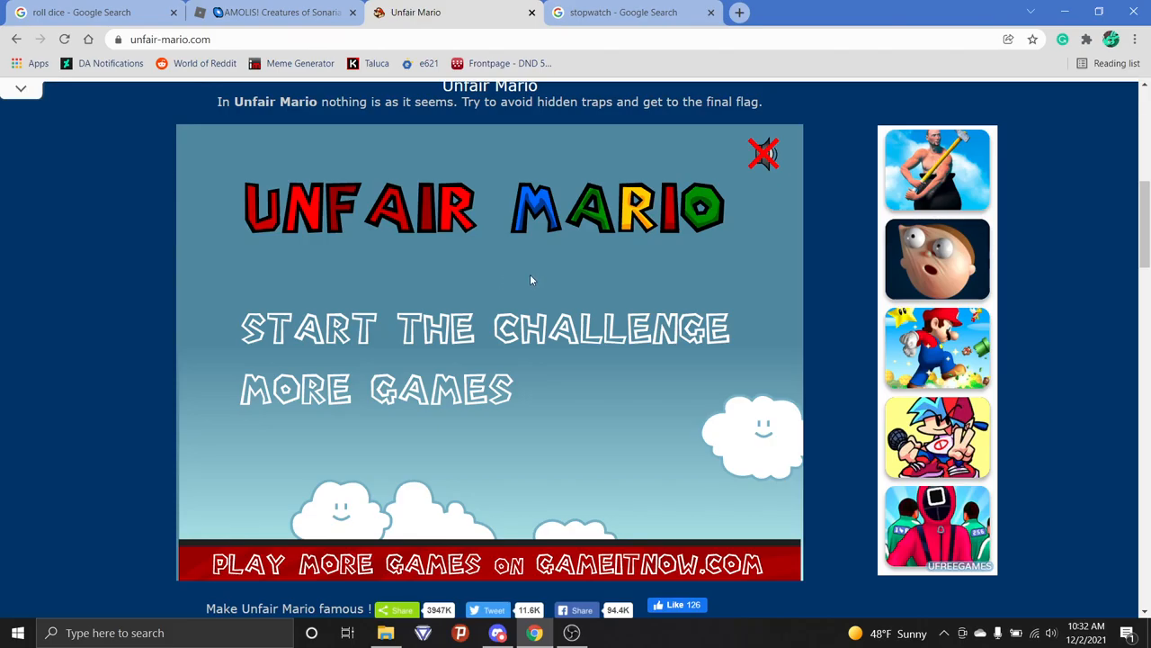
mouse_move(540, 329)
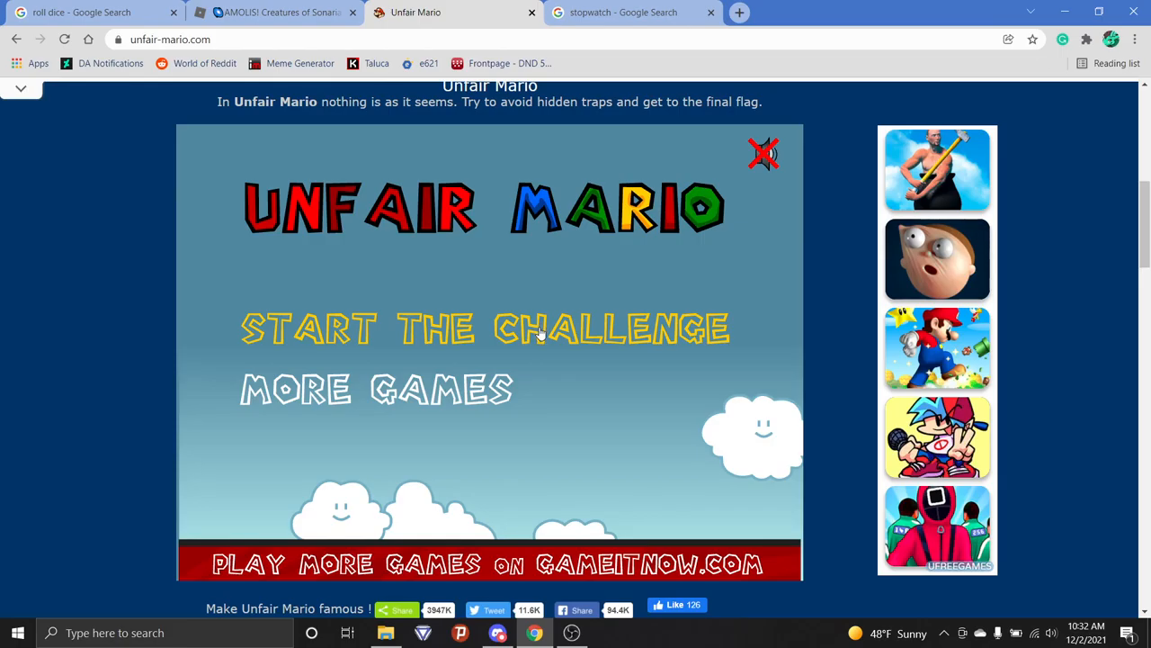
mouse_move(500, 339)
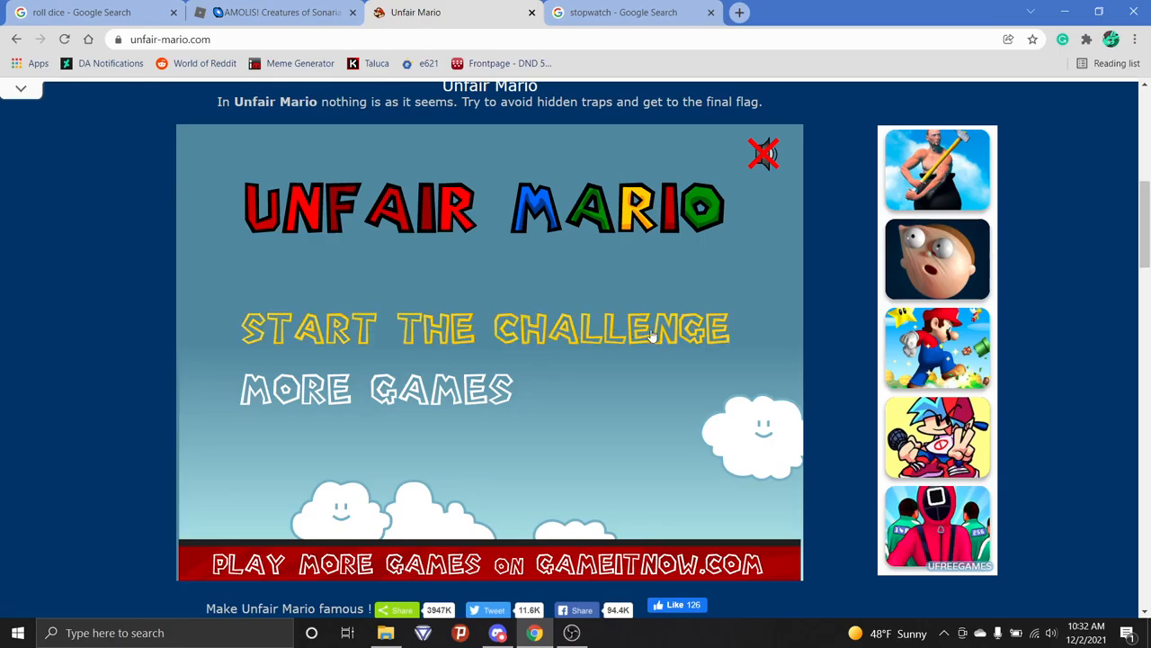
mouse_move(295, 328)
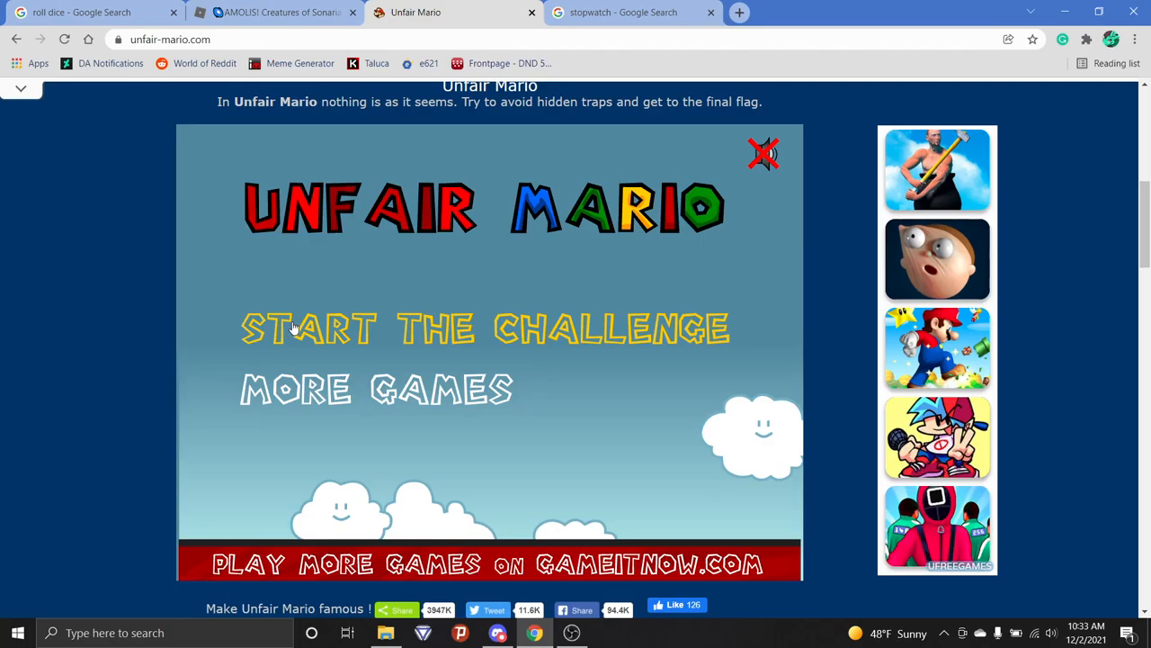
Start the challenge and load level 1.
click(295, 328)
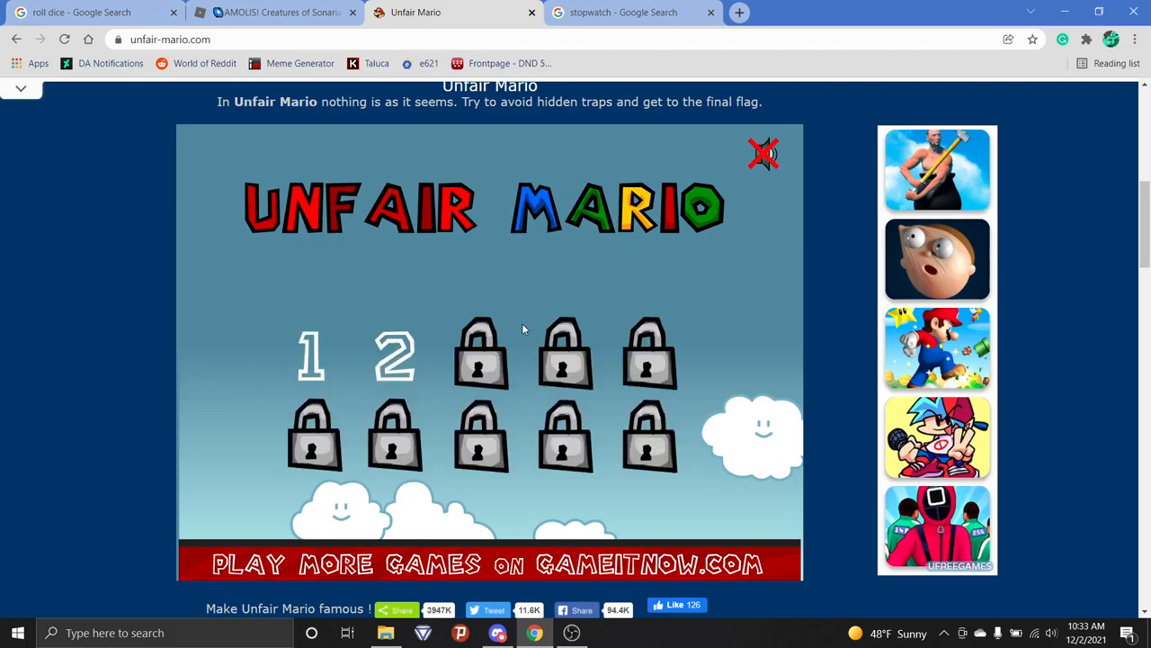
click(310, 353)
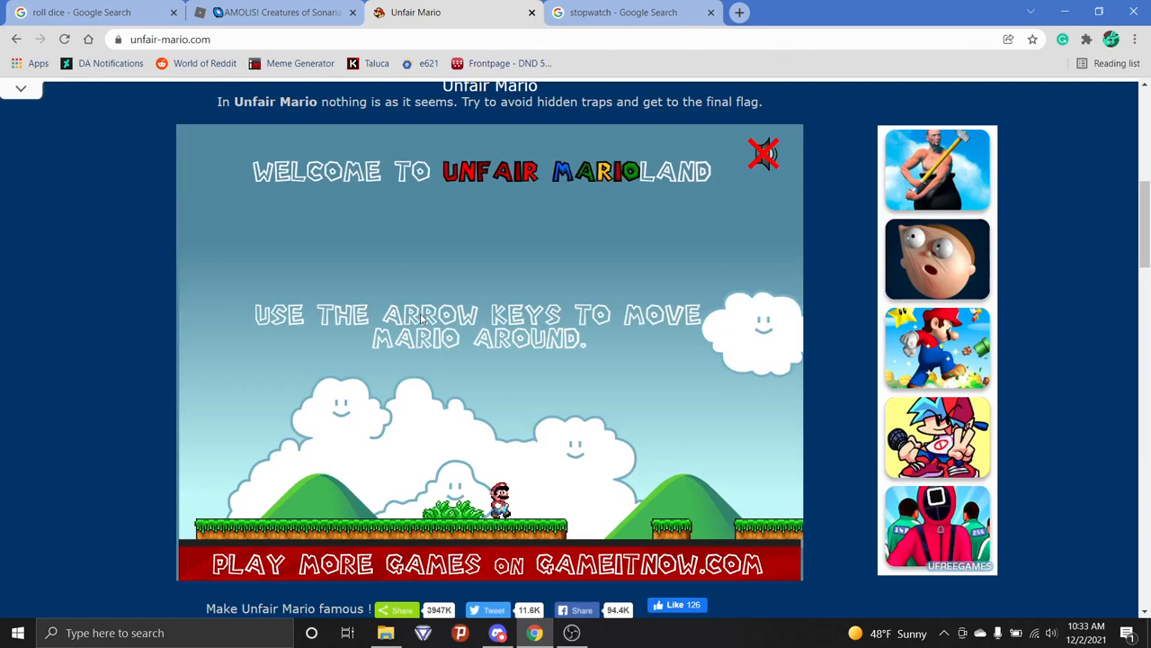
Move Mario right through level 1 until he dies, reaching 38 deaths.
key(Right)
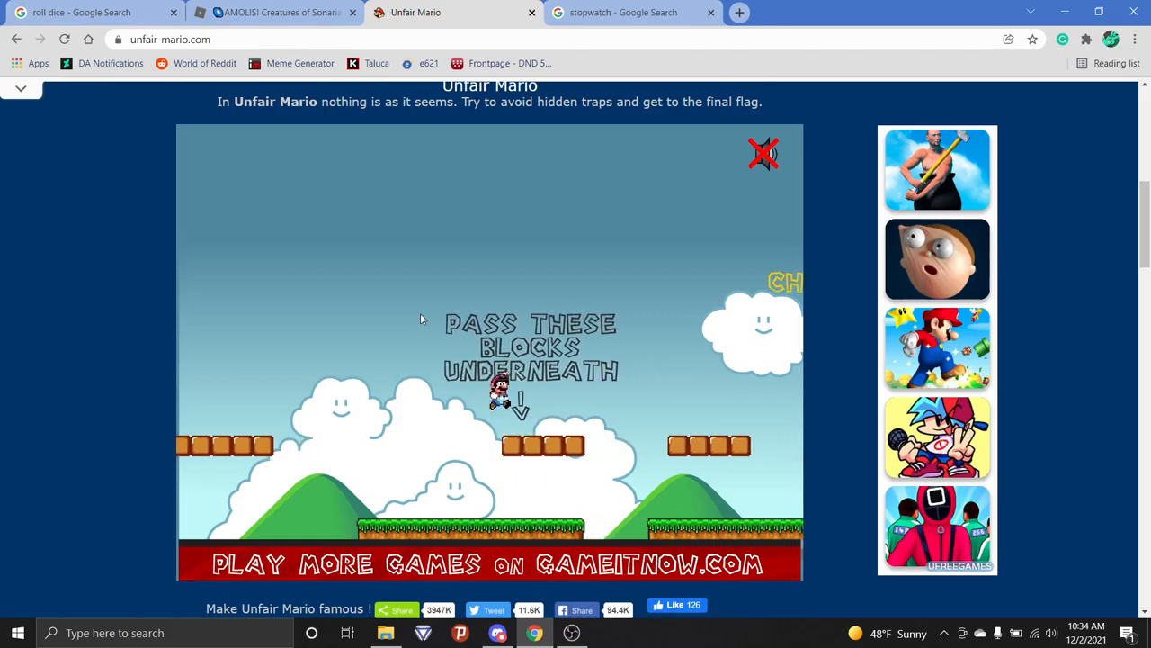
key(Right)
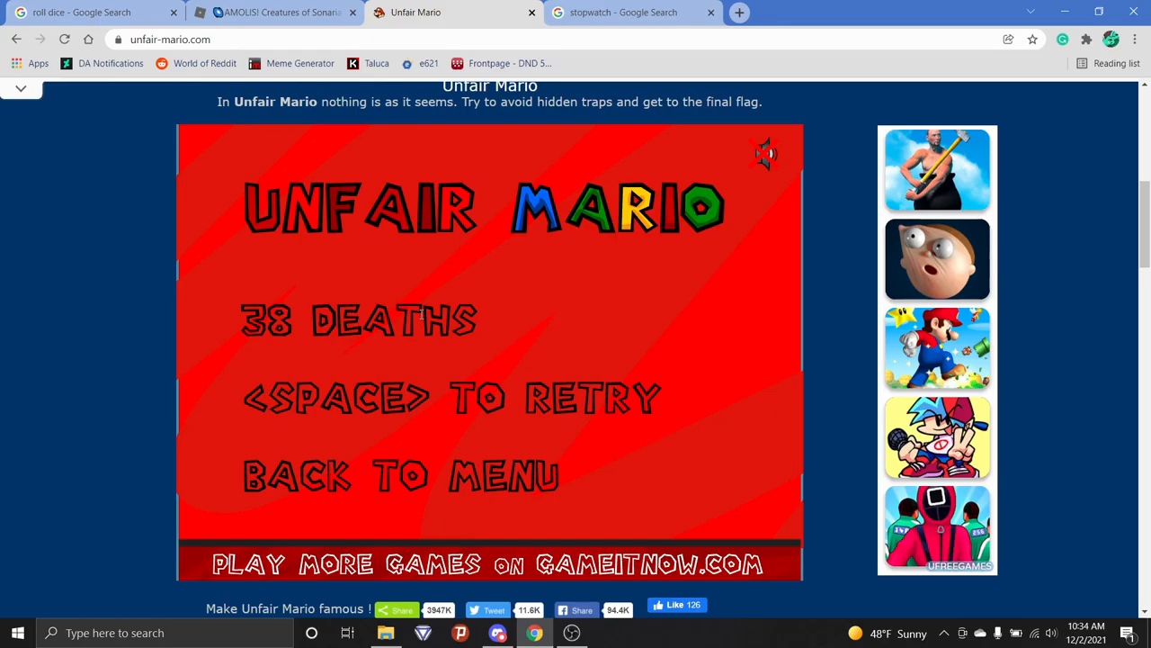
Retry level 1 and move Mario right to the checkpoint flag.
key(space)
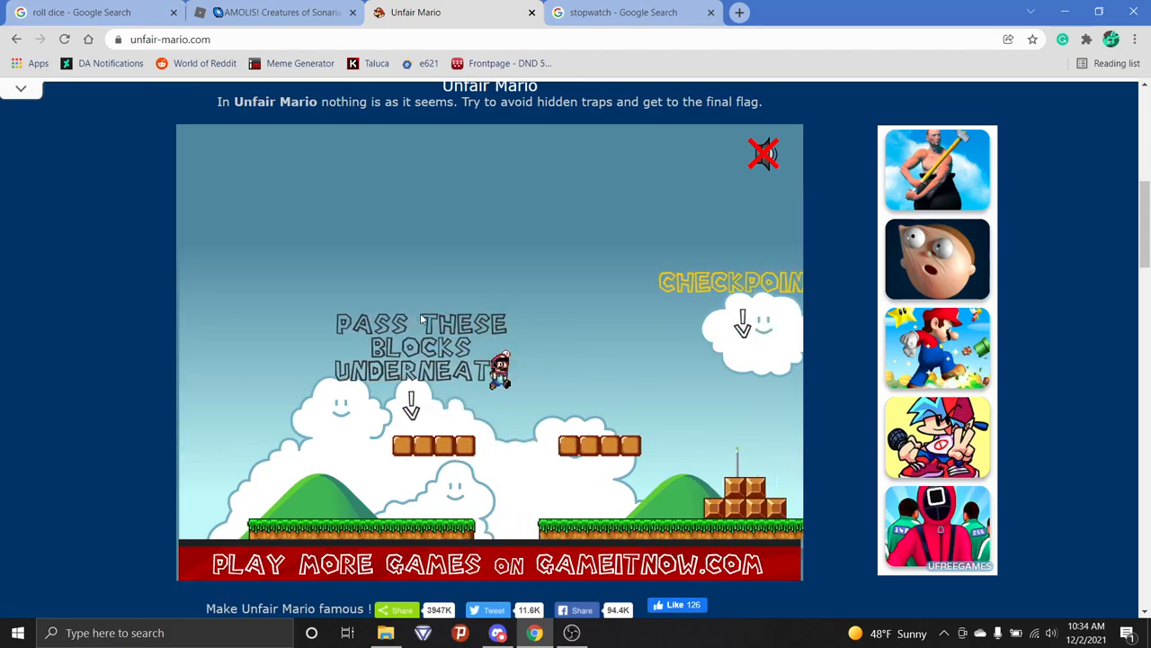
key(Right)
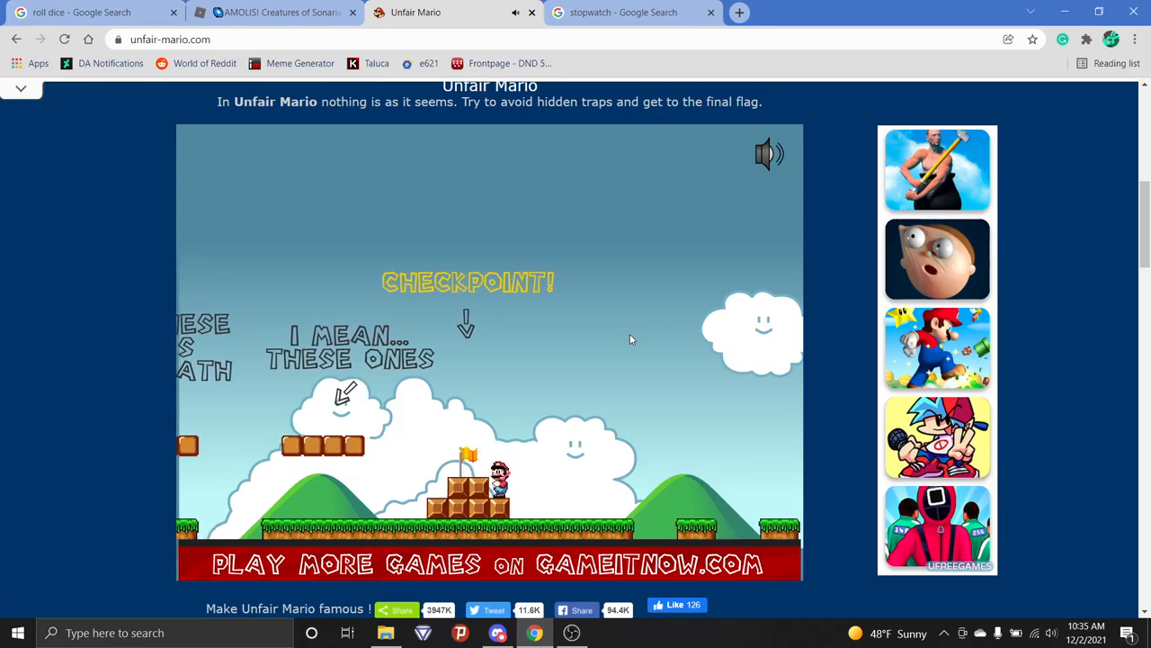
mouse_move(837, 154)
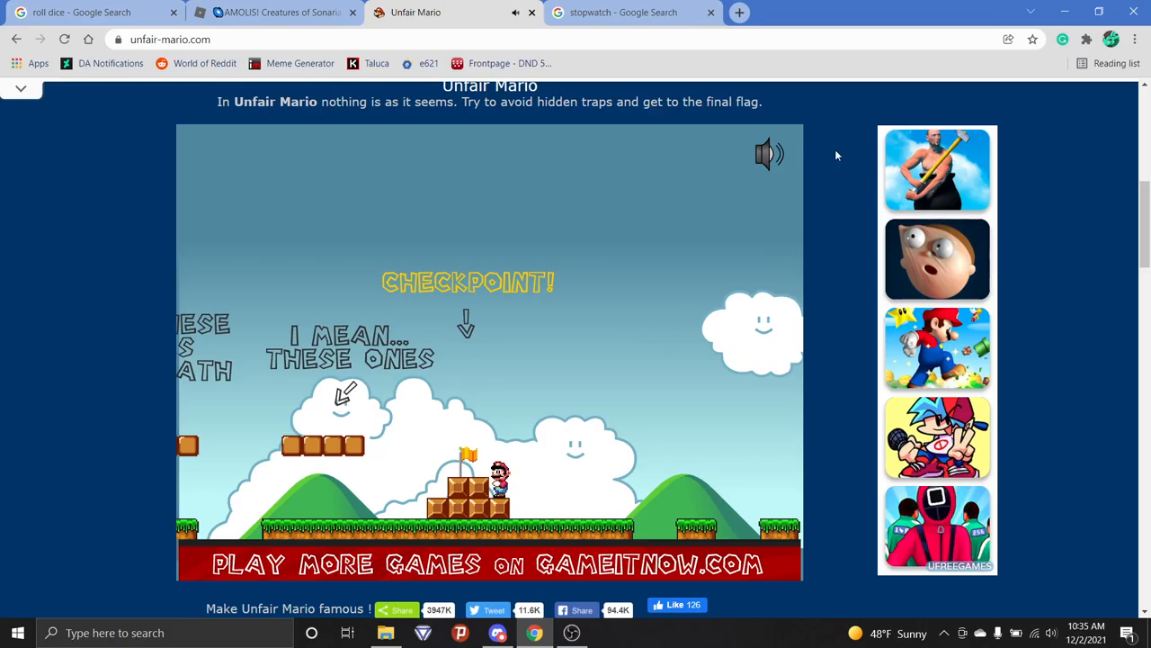
Keep playing past the checkpoint until the death screen shows 50 deaths.
click(766, 154)
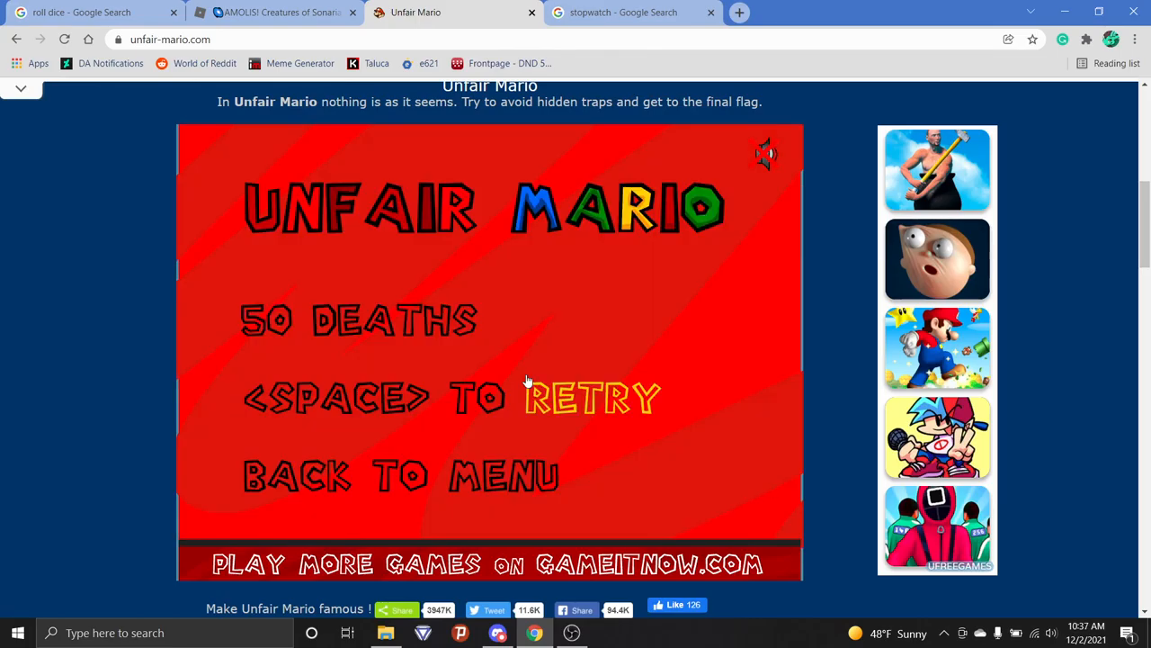
Retry and reach the final flag of level 1, then continue to the next level.
key(space)
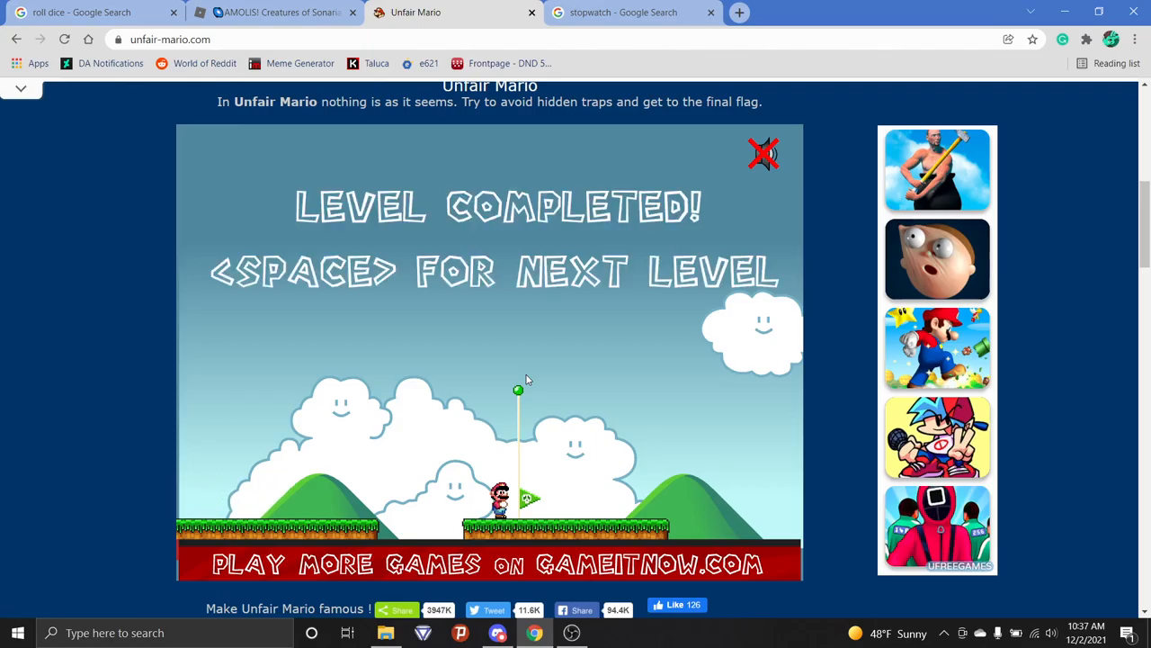
key(space)
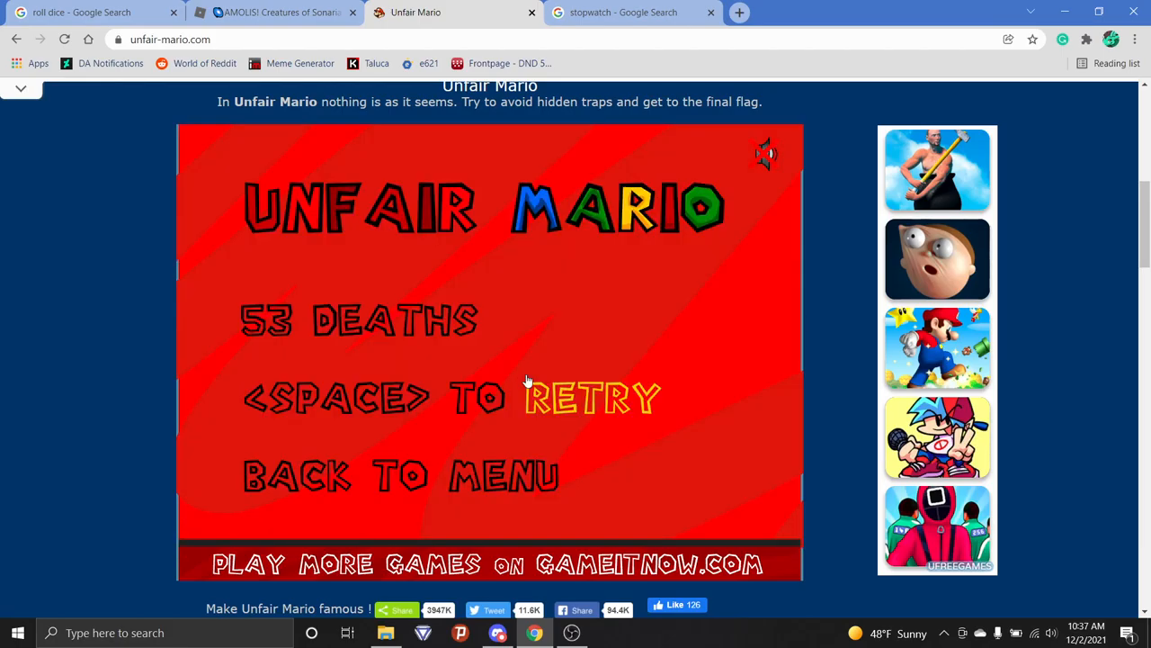
Retry and play the next level until deaths reach 57.
key(space)
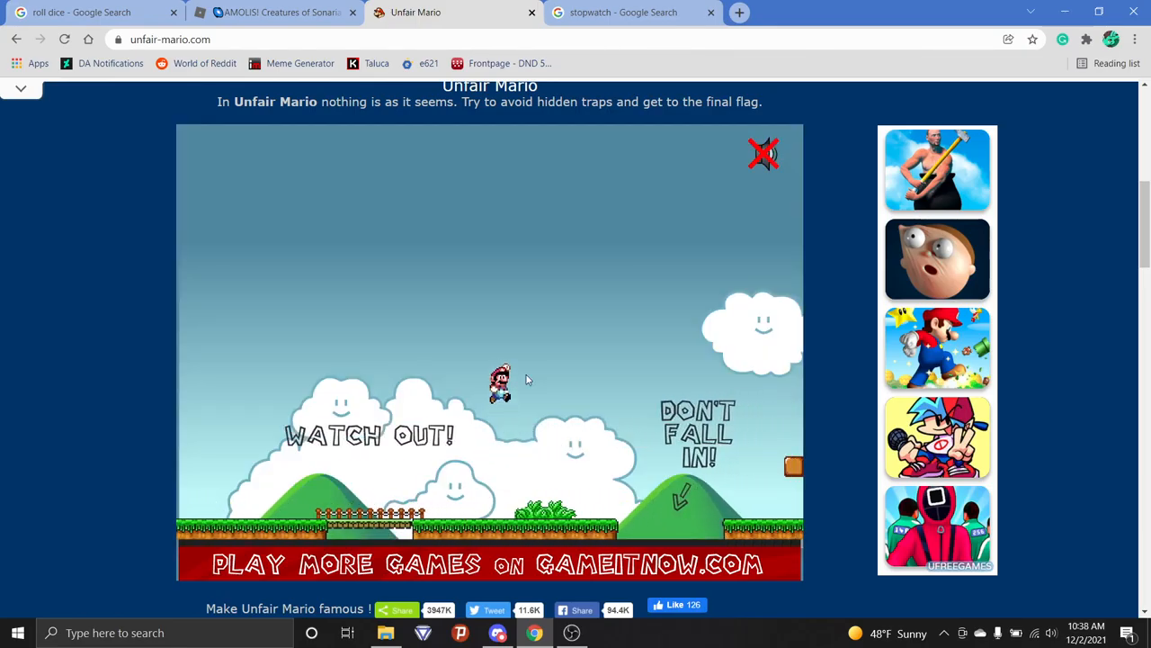
key(Right)
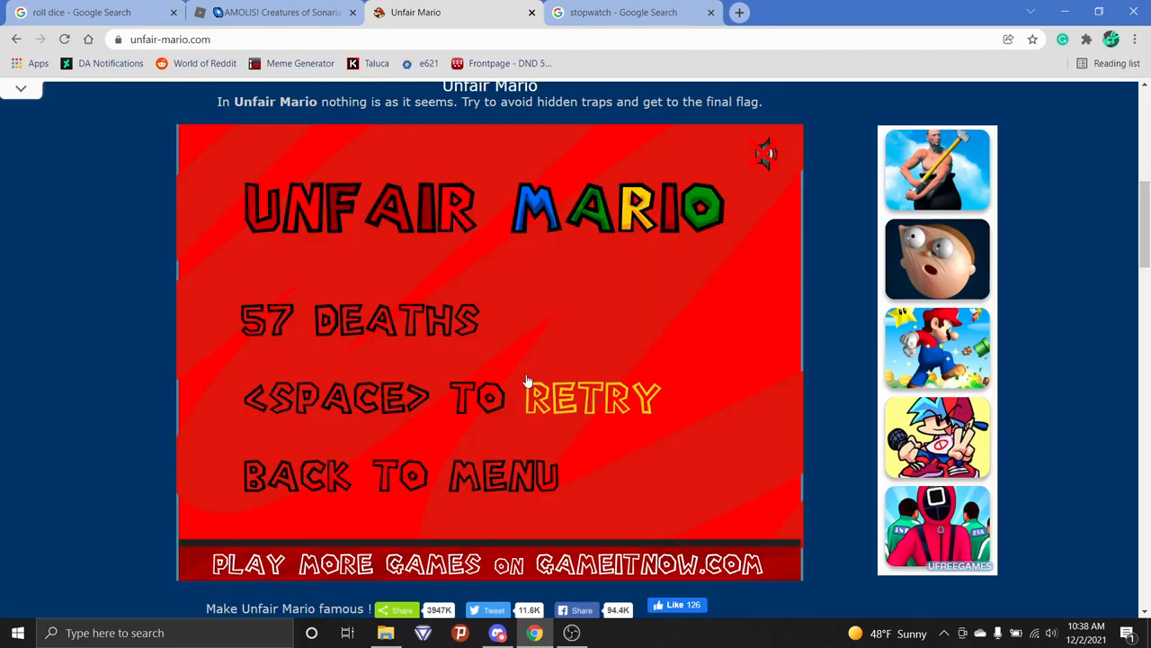
Retry repeatedly past 60 deaths until Mario reaches the WHICH ONE? platforms.
key(space)
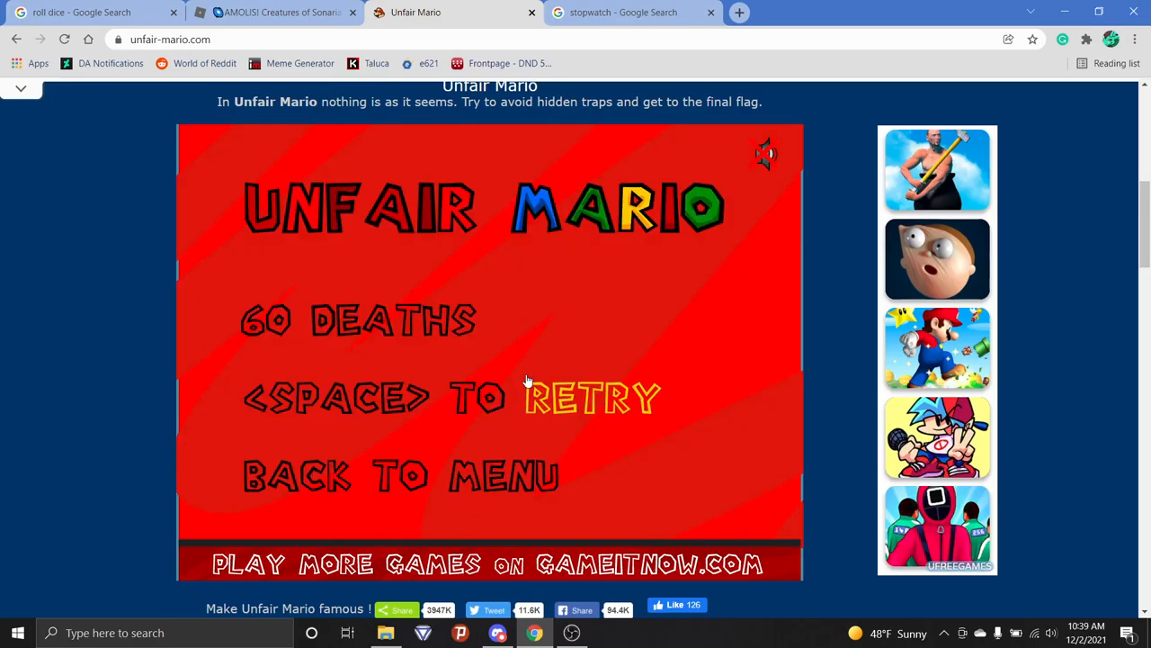
key(space)
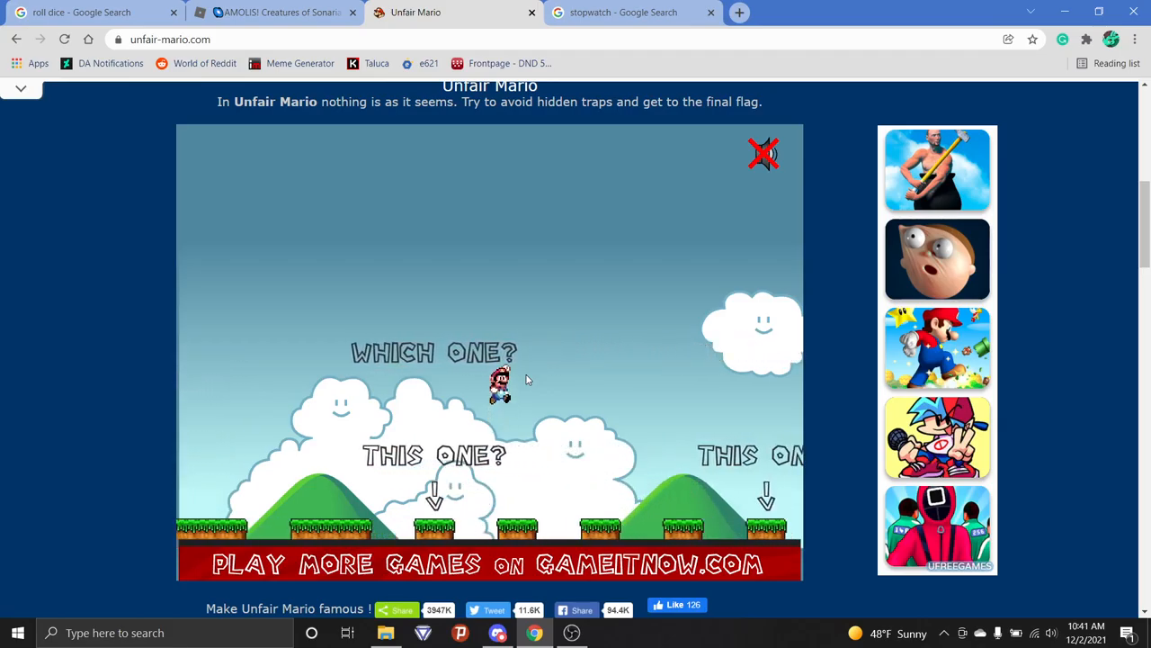
Cross the WHICH ONE? platforms to the flag, then start the next level.
key(Right)
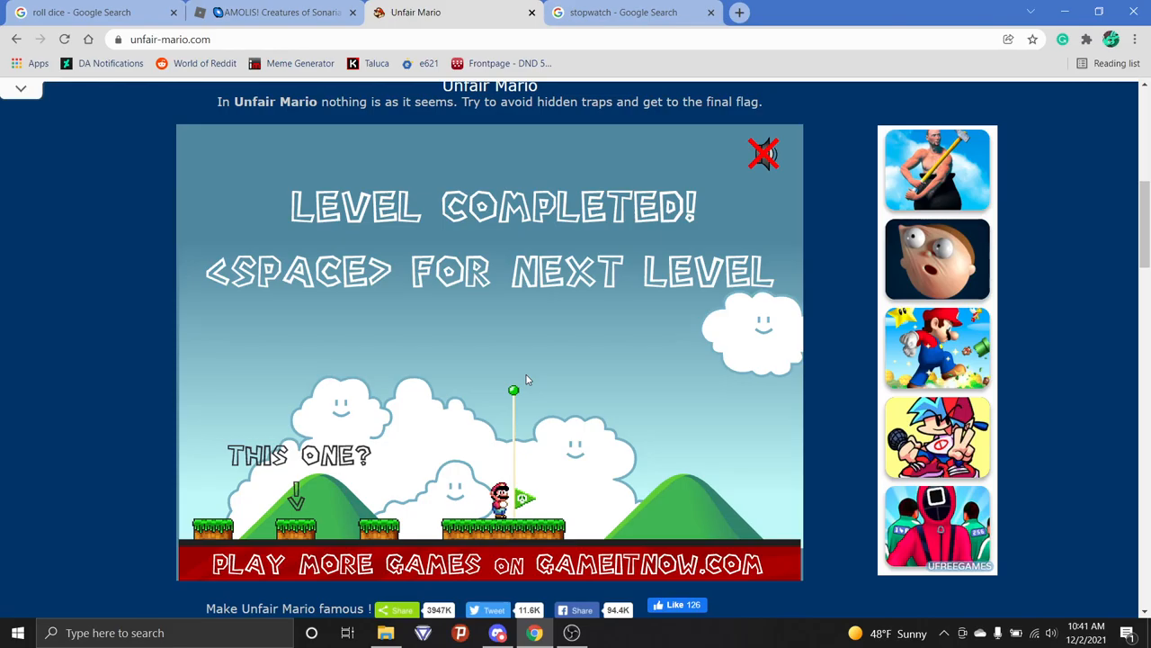
key(space)
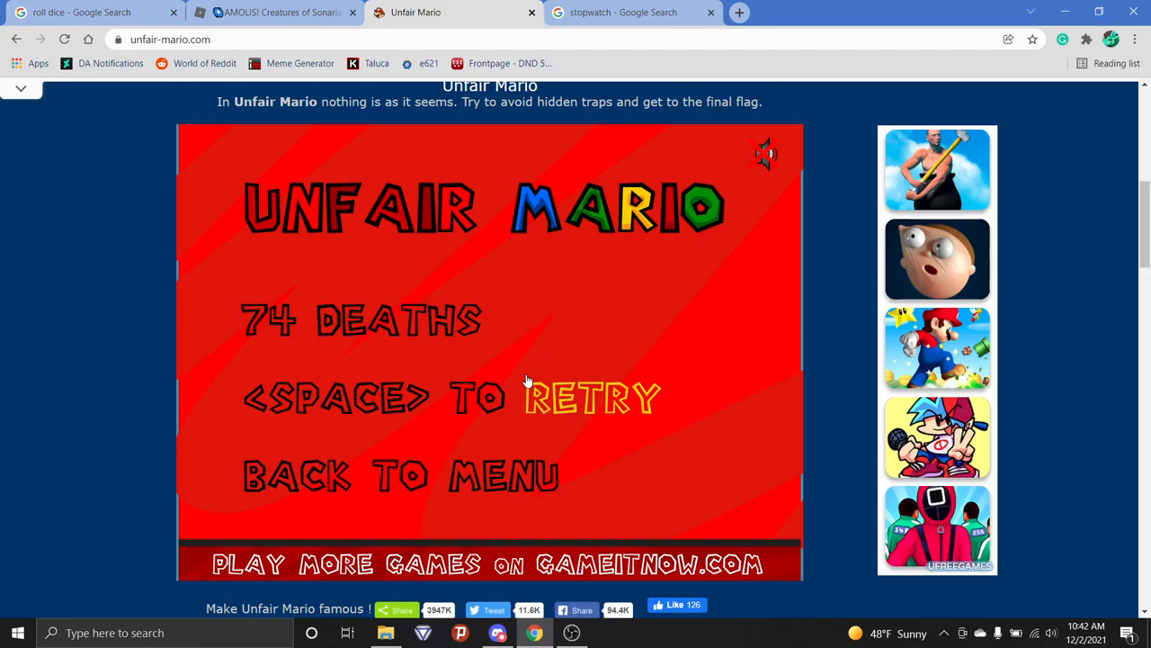
Retry the brick-platform level, then check the stopwatch tab showing 6:32 remaining.
key(space)
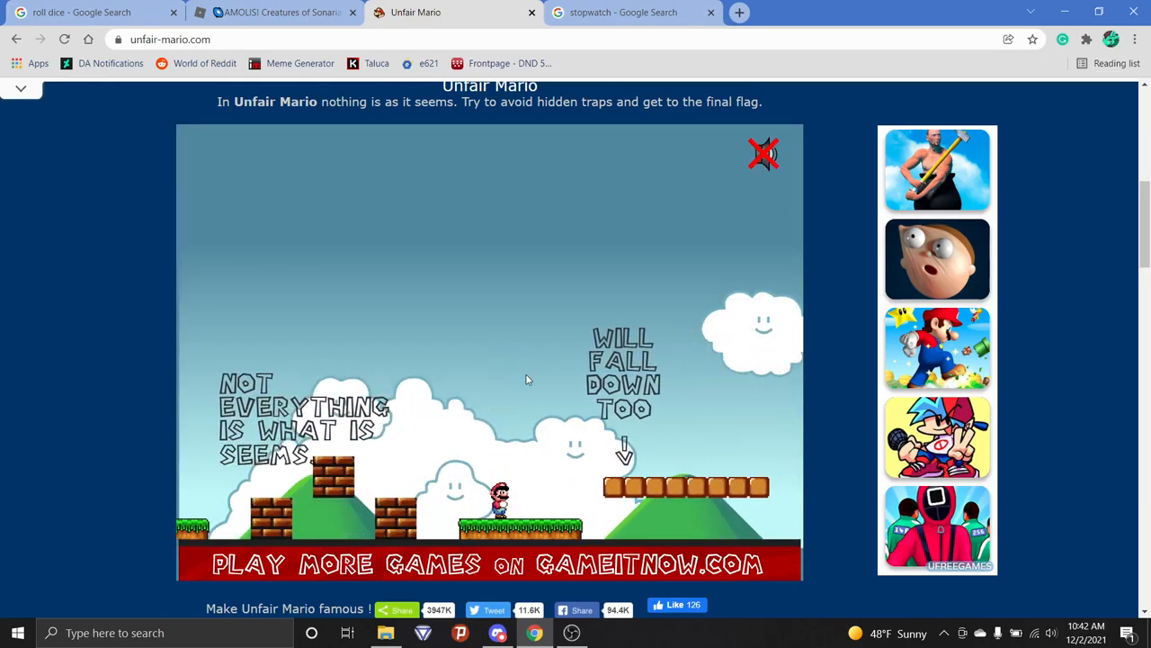
click(637, 12)
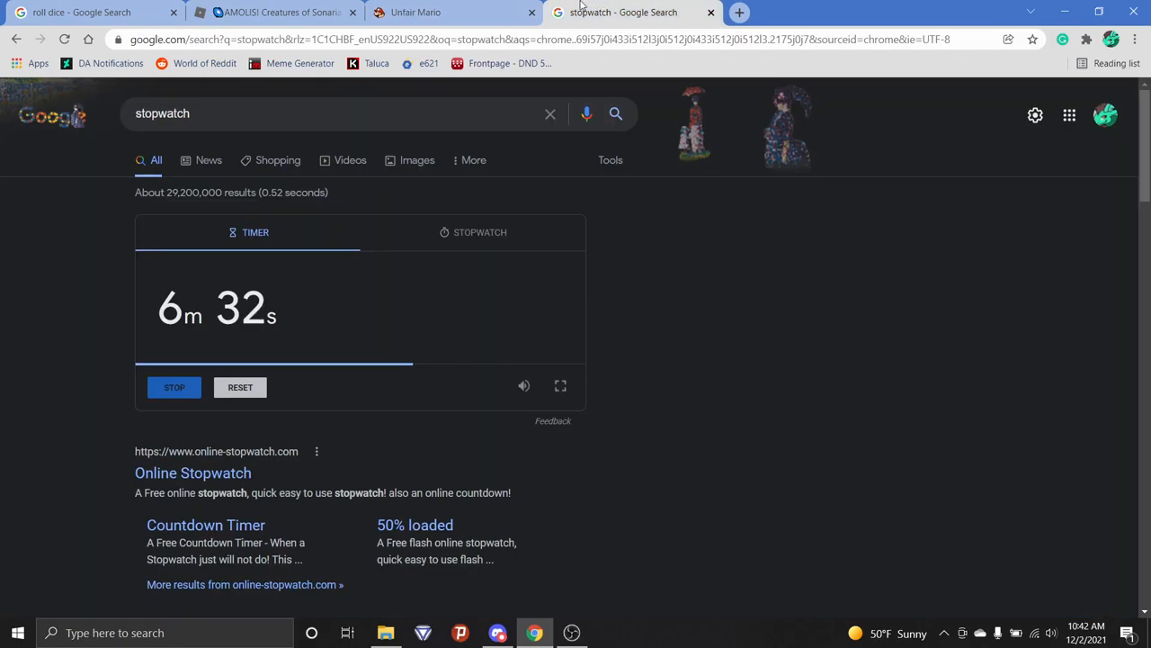
Leave the 6m 32s stopwatch tab and return to the Unfair Mario game.
click(432, 11)
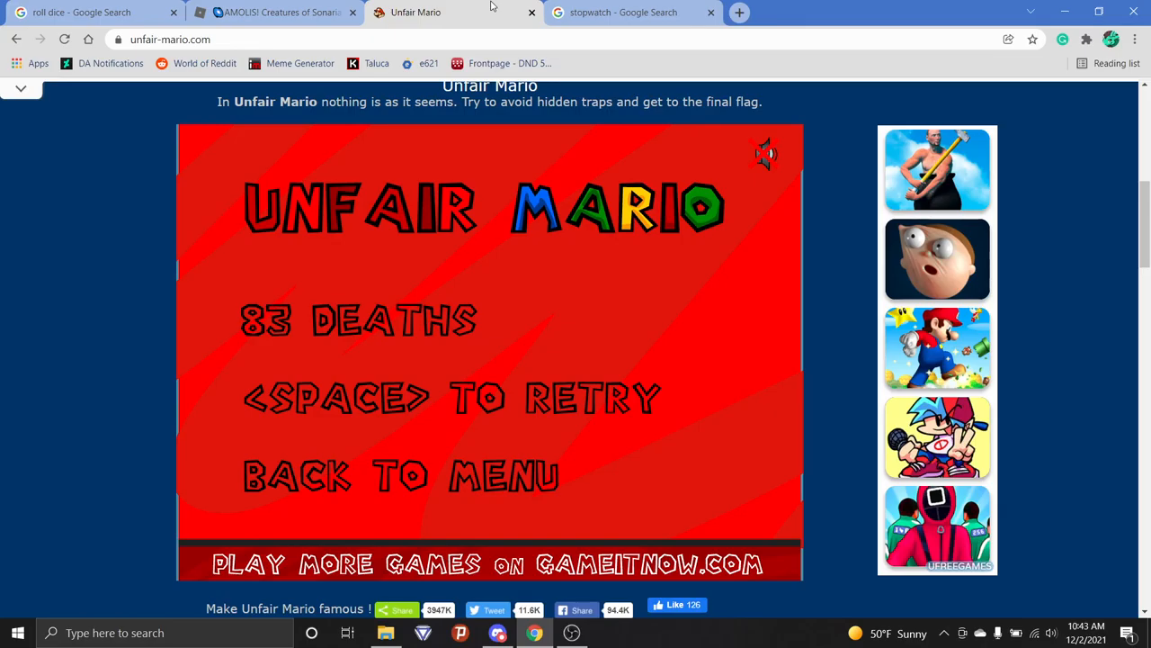
Retry after each death and push Mario past the checkpoint, then check the stopwatch at 3m 54s.
key(space)
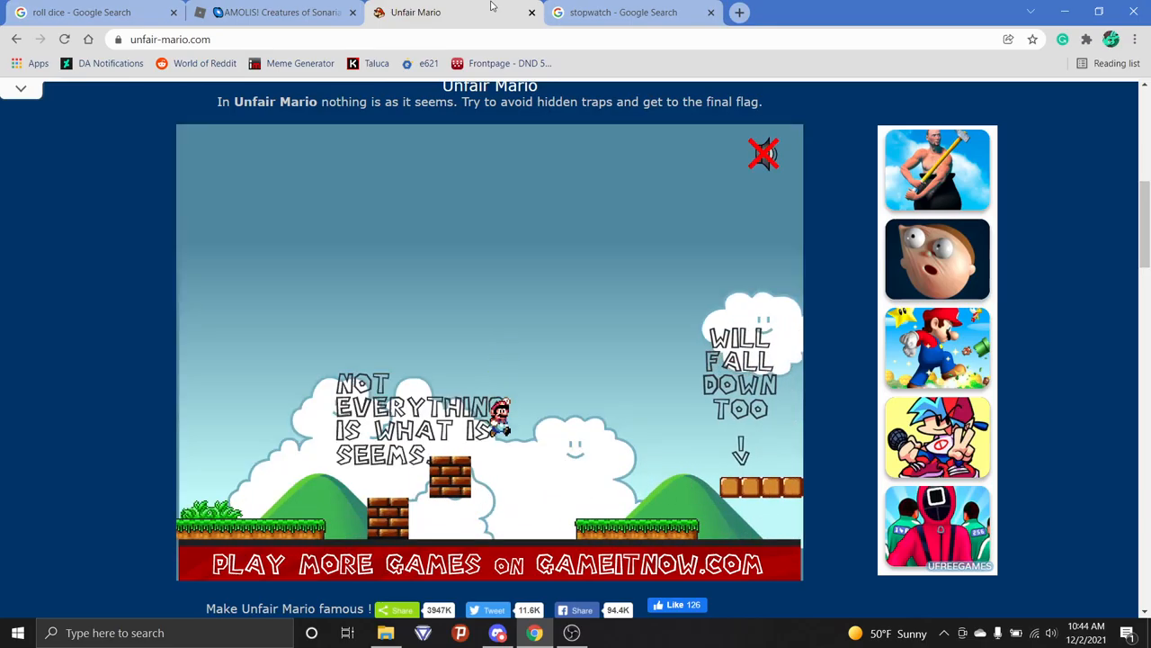
key(Right)
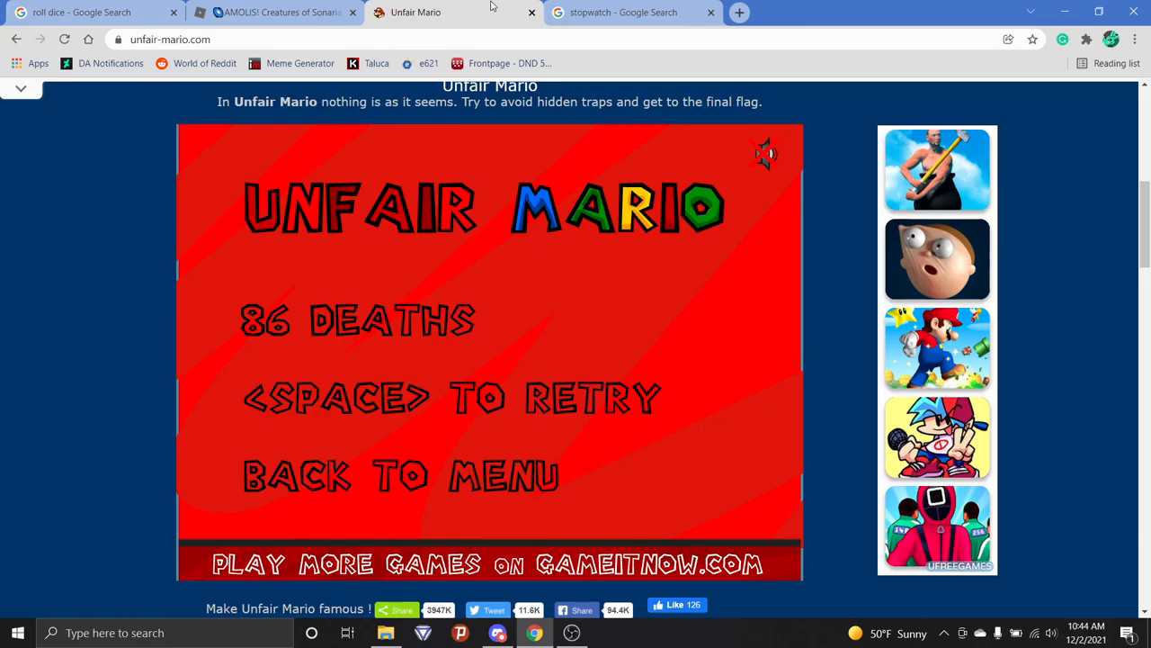
key(space)
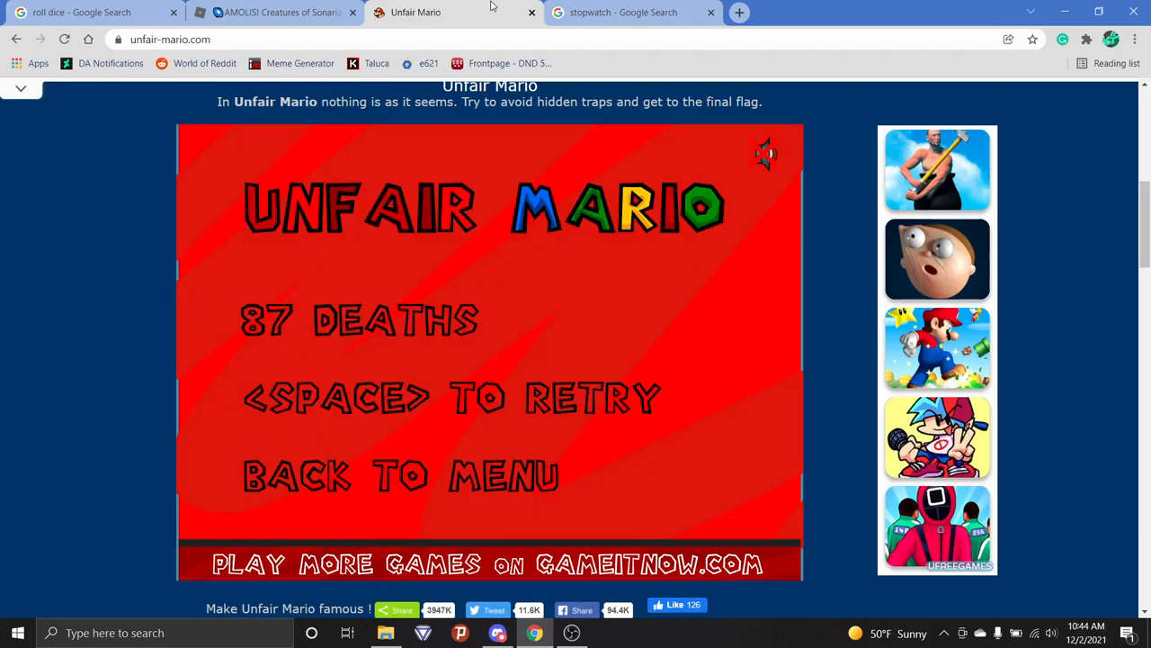
key(space)
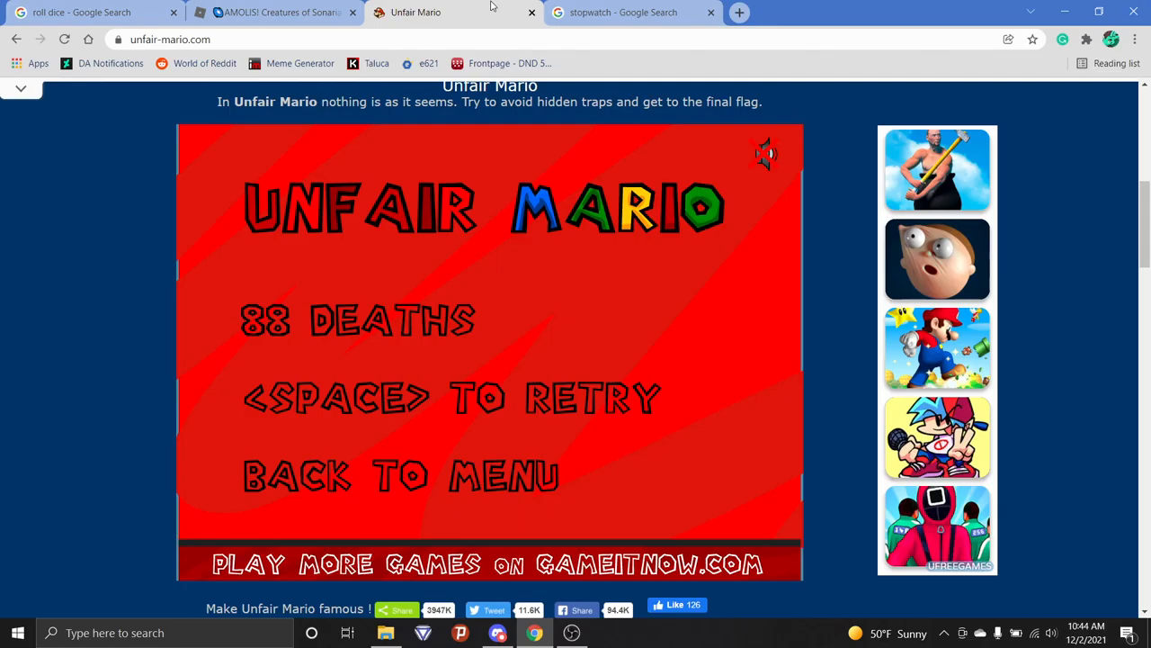
key(space)
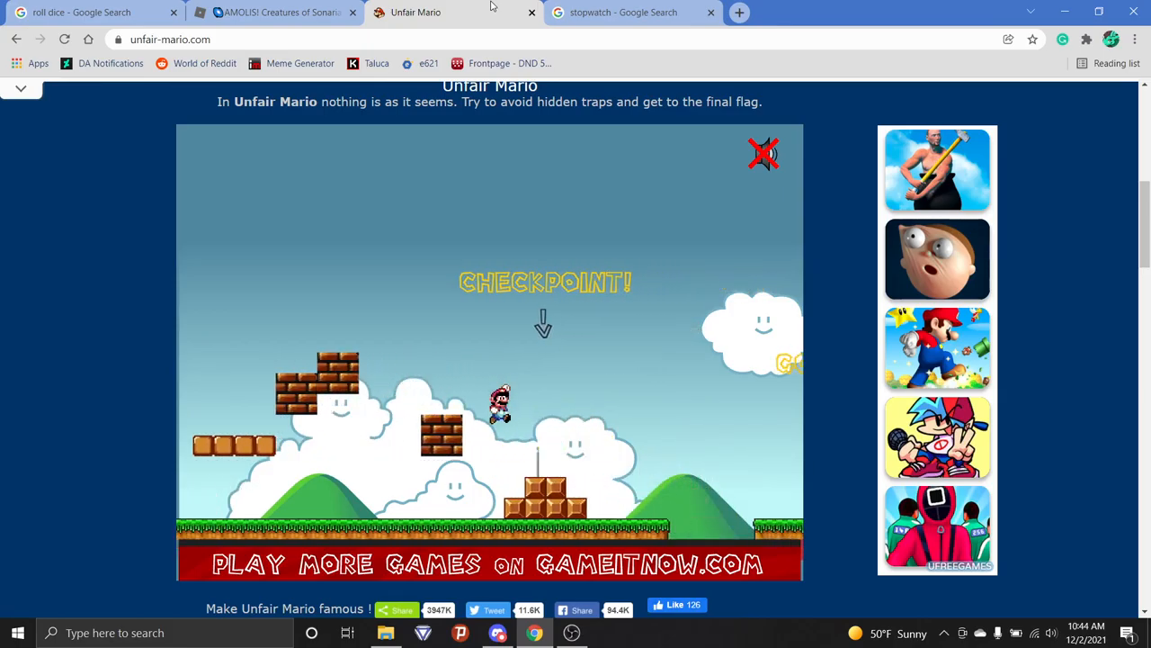
key(Right)
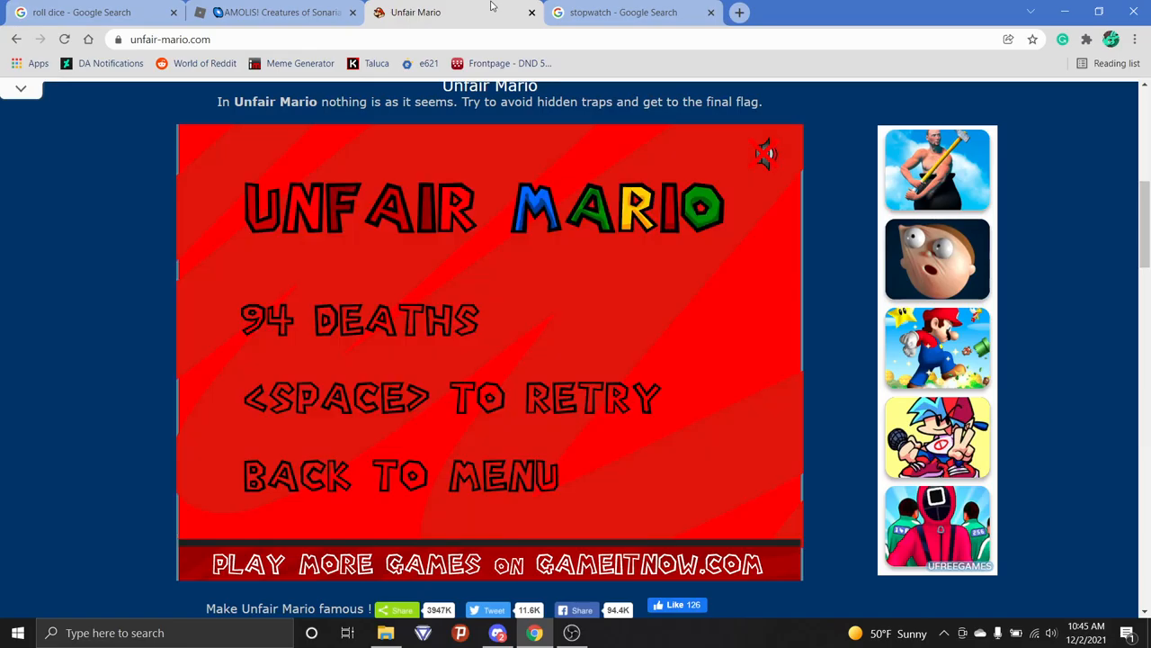
click(632, 11)
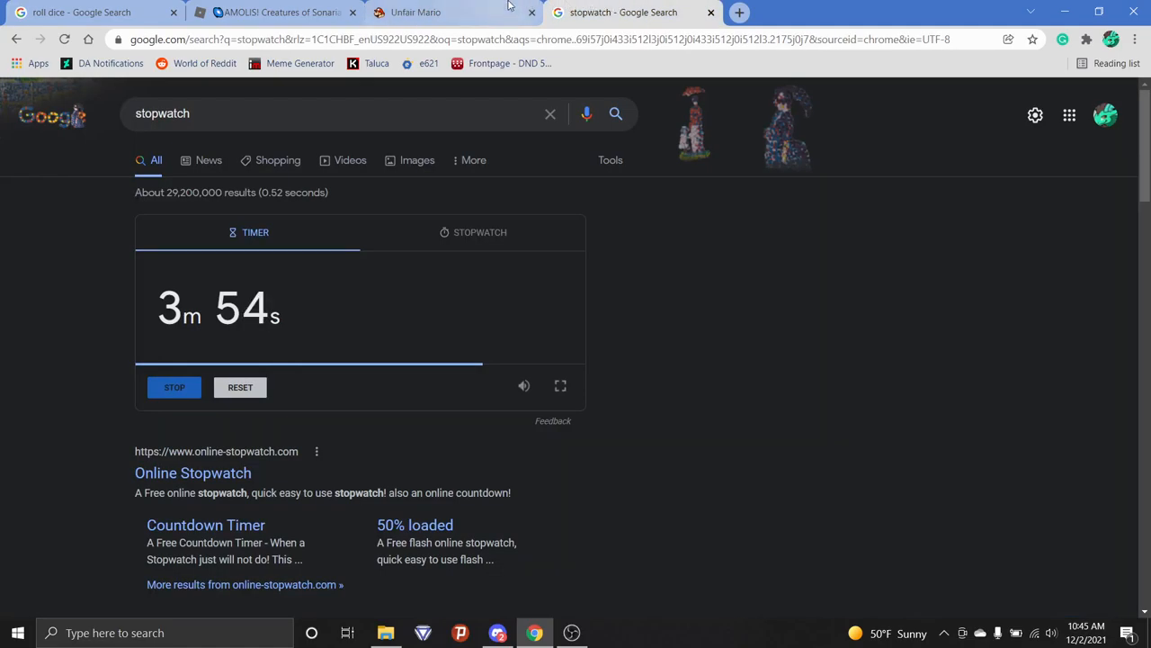
Back in the game, restart repeatedly from the checkpoint toward the Goombas, reaching 99 deaths.
click(434, 11)
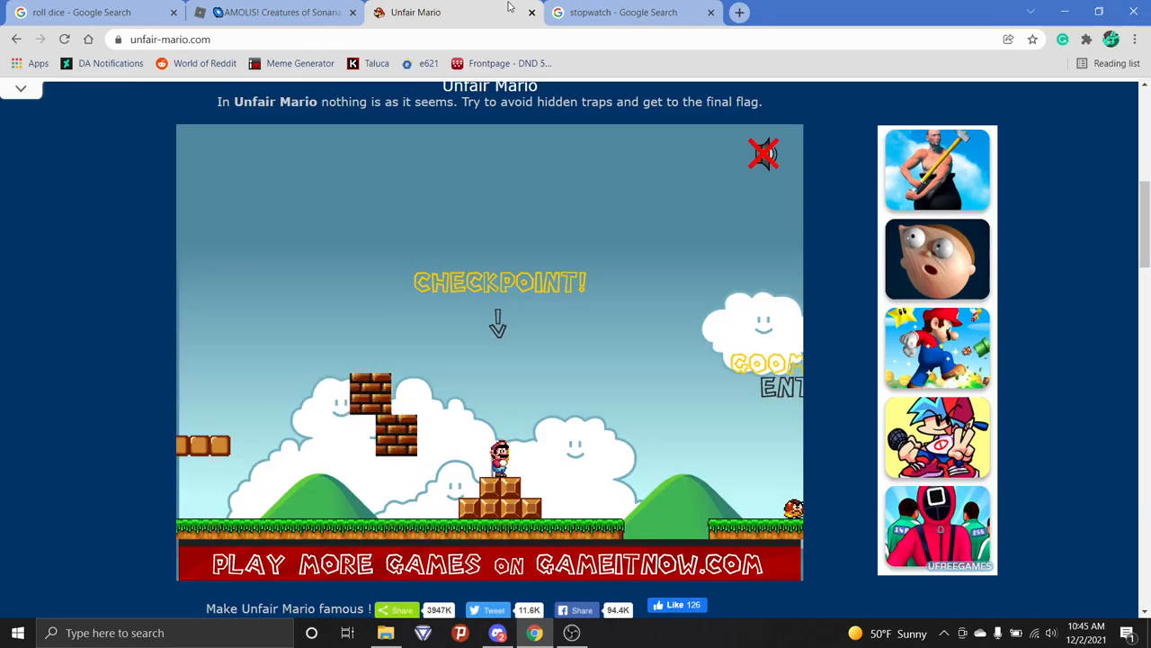
key(Right)
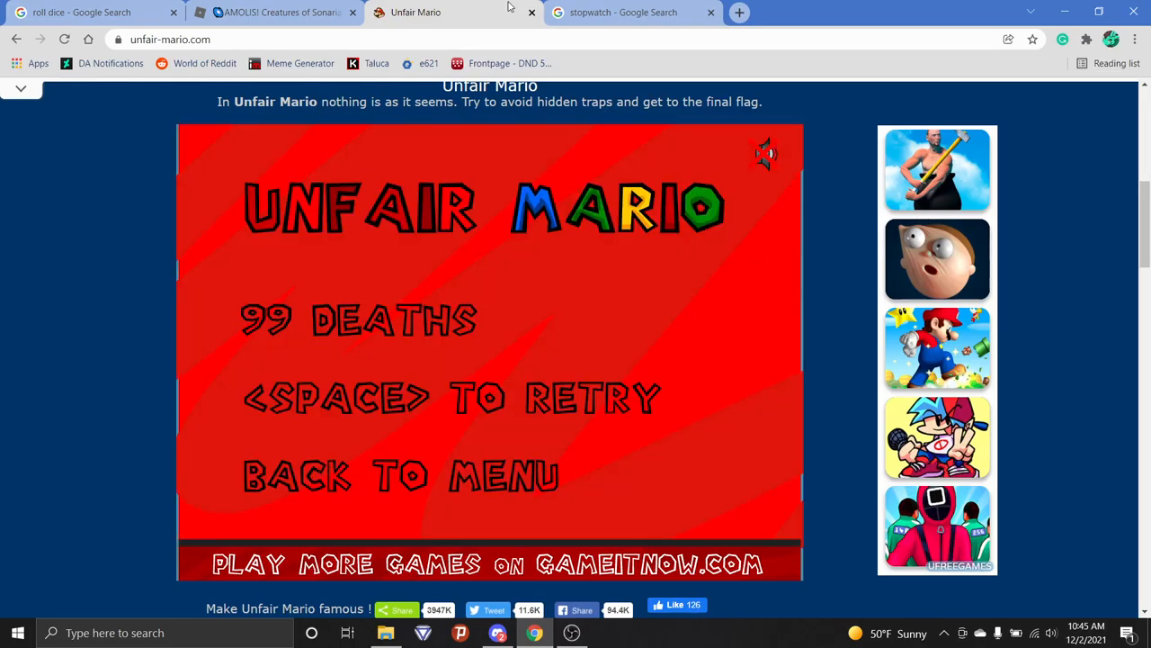
key(space)
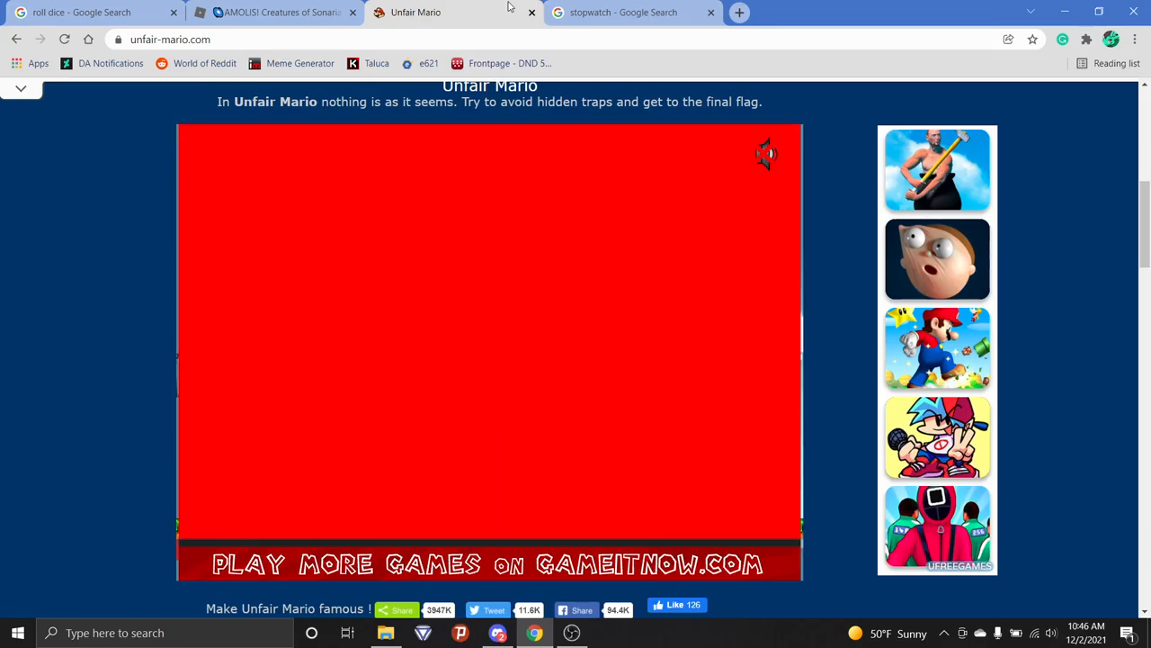
click(765, 153)
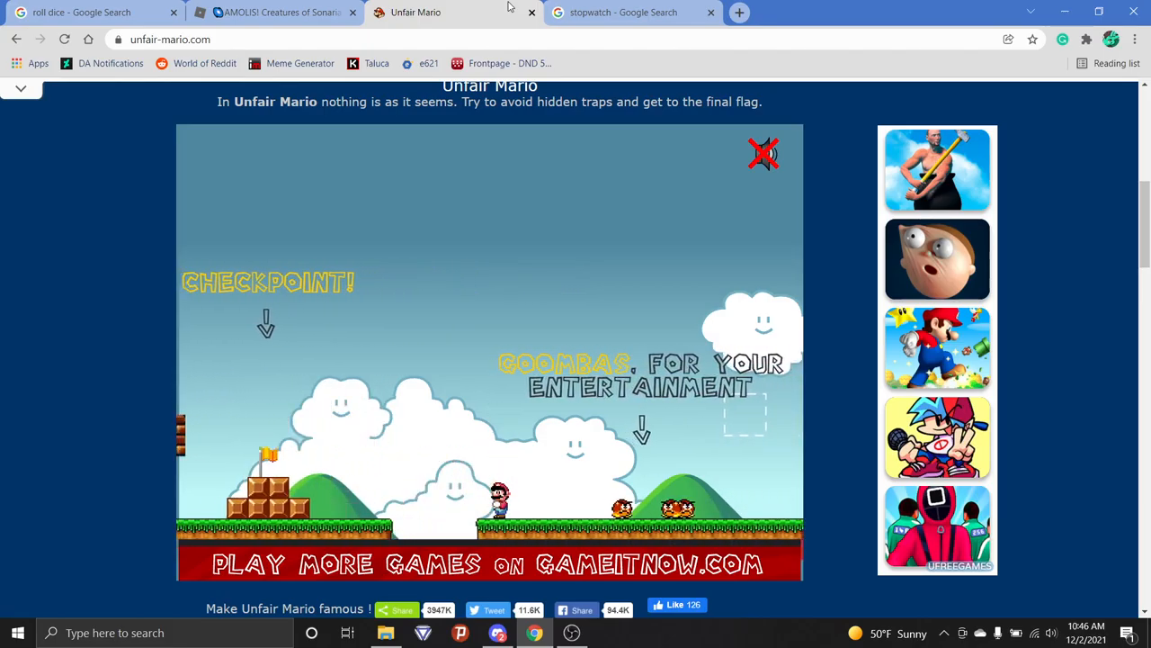
click(764, 153)
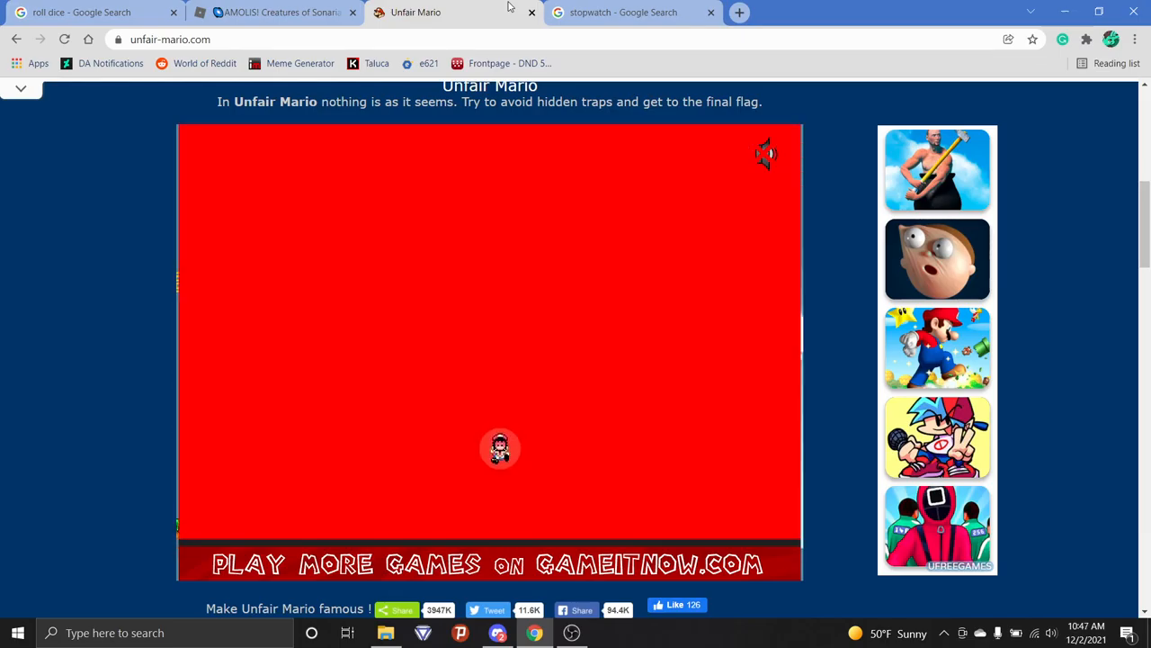
click(764, 154)
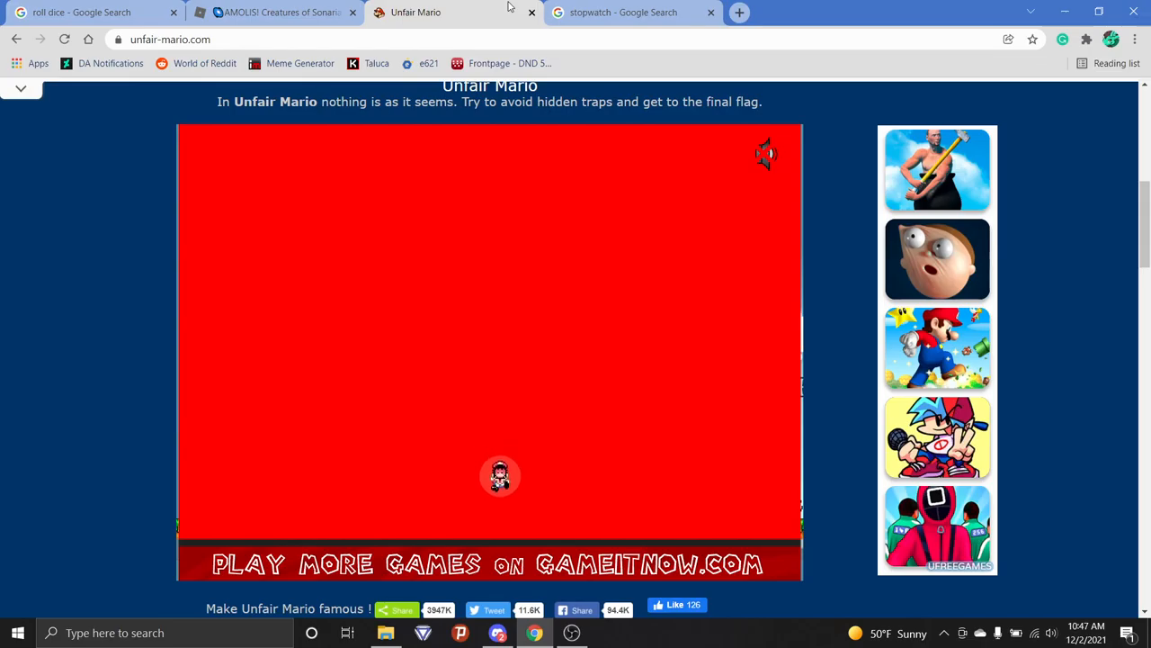
click(763, 153)
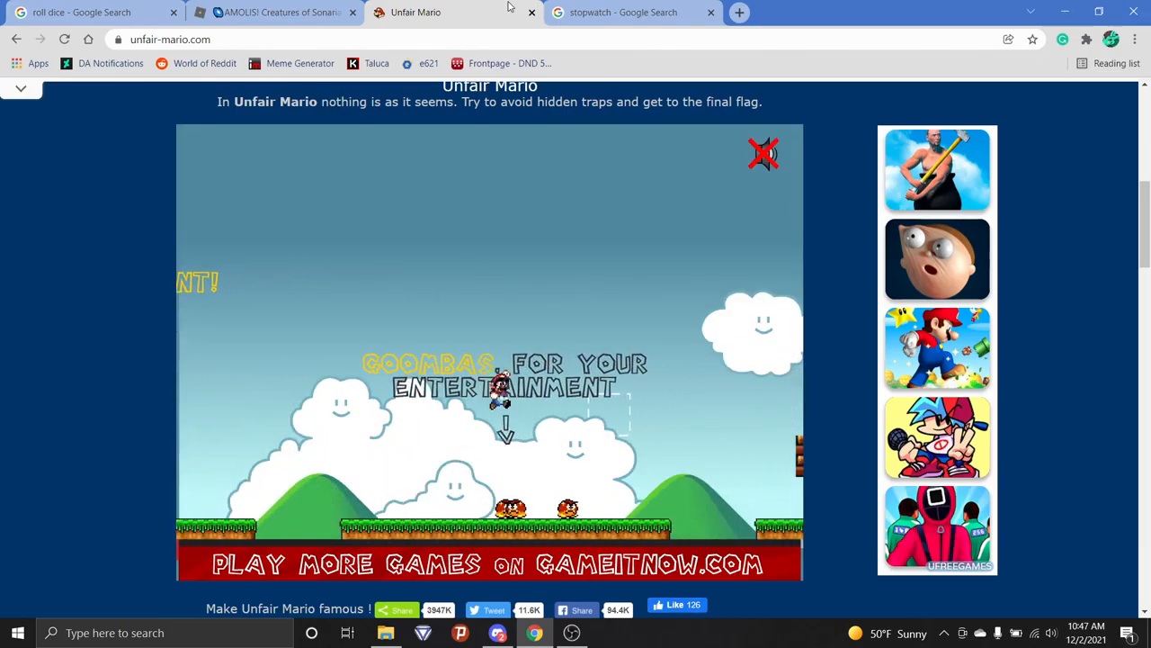
Glance at the countdown showing 1m 54s, then resume playing until Mario dies again.
click(642, 12)
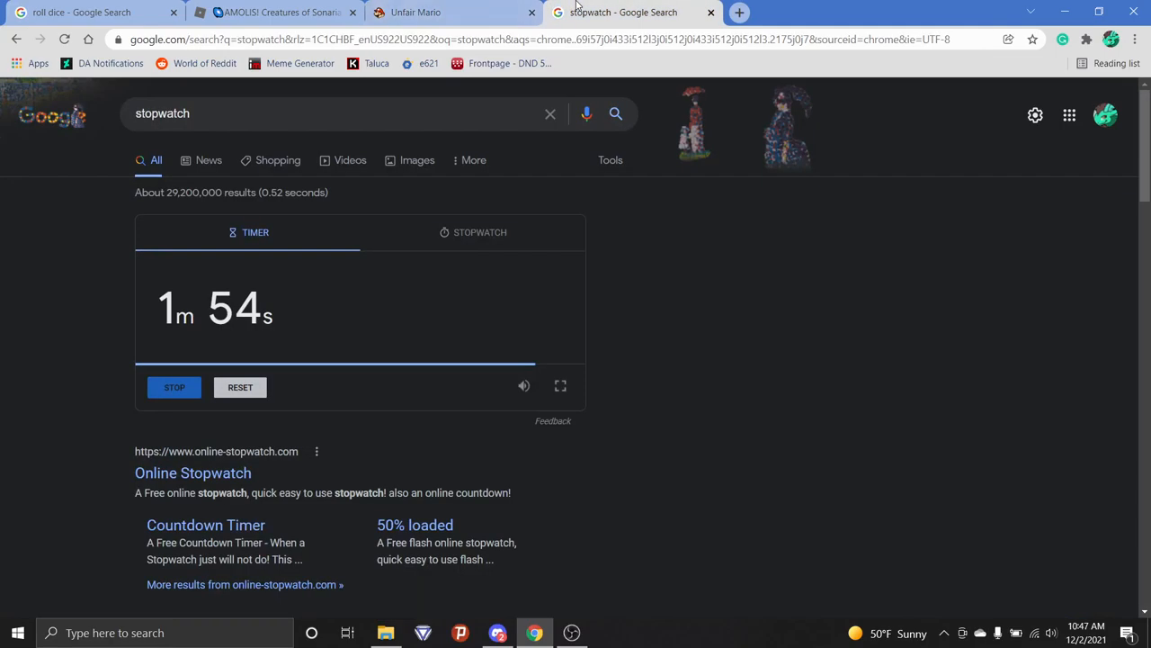
click(429, 12)
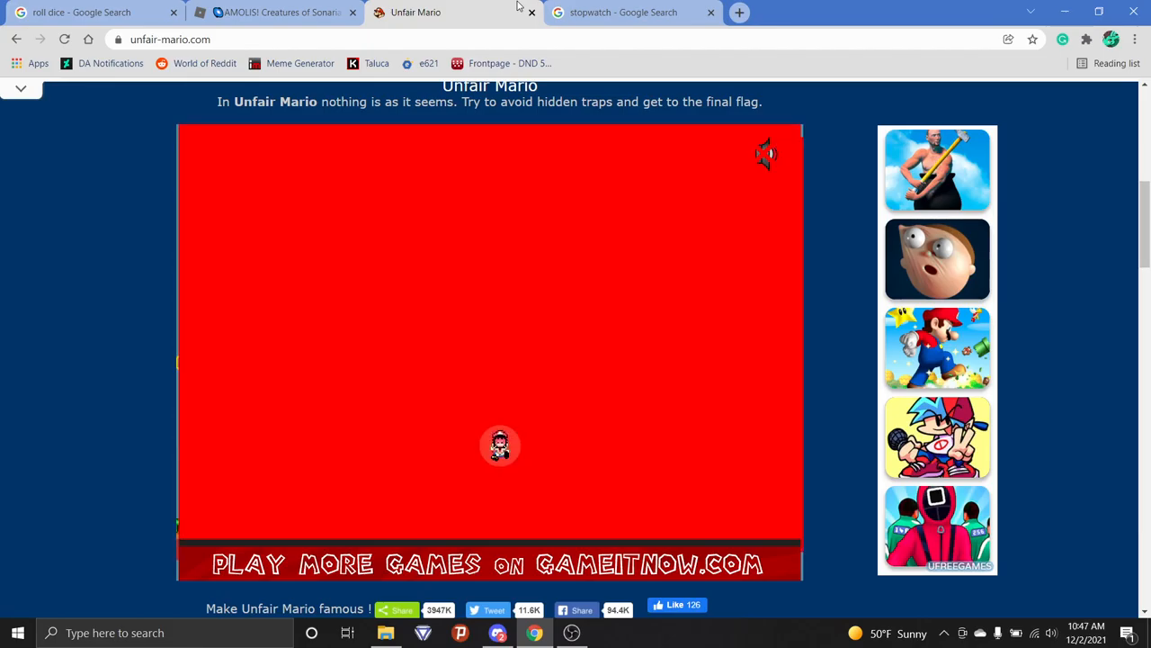
click(764, 153)
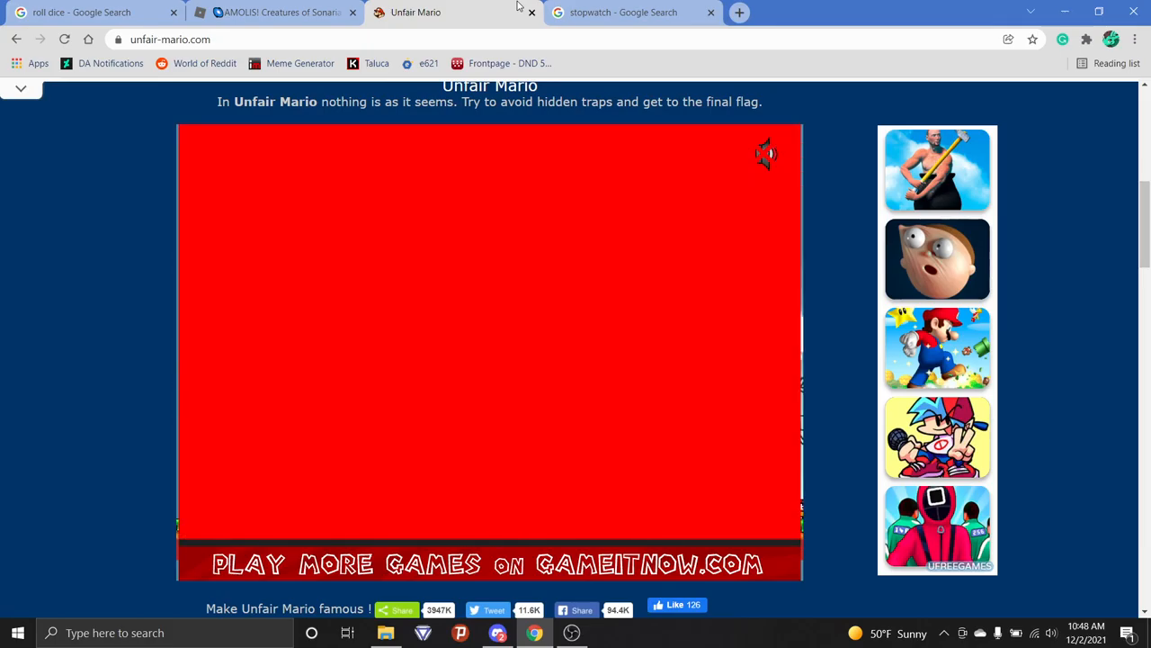
Check the countdown at 46 seconds, then retry twice from the death screen to respawn at the checkpoint.
click(640, 11)
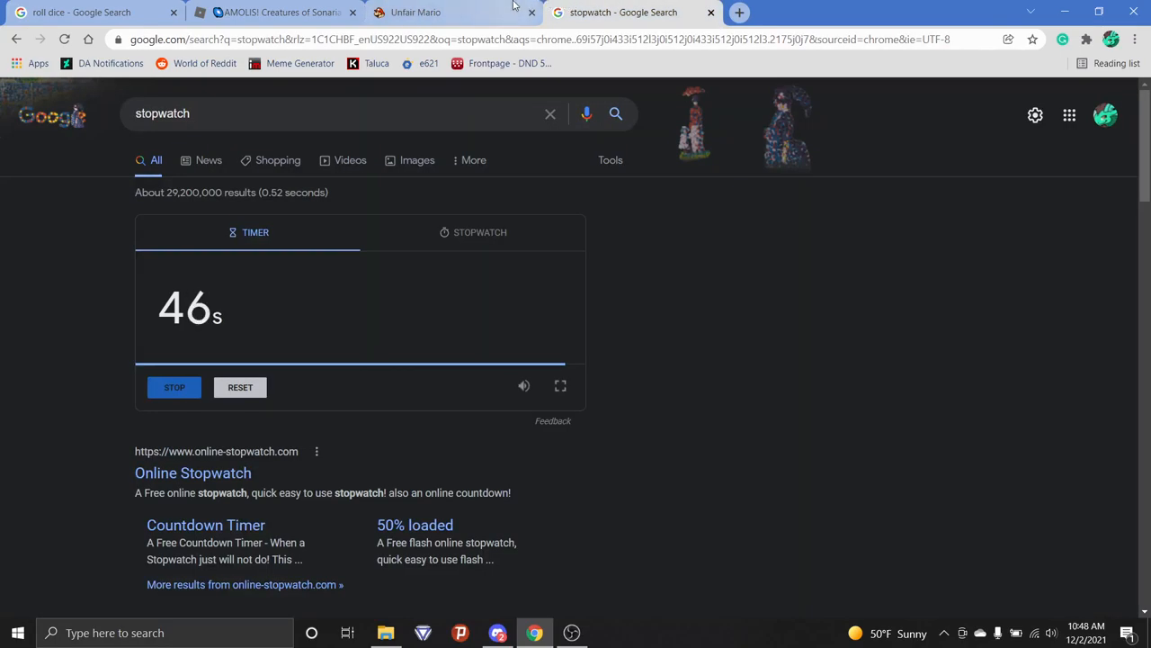
click(431, 12)
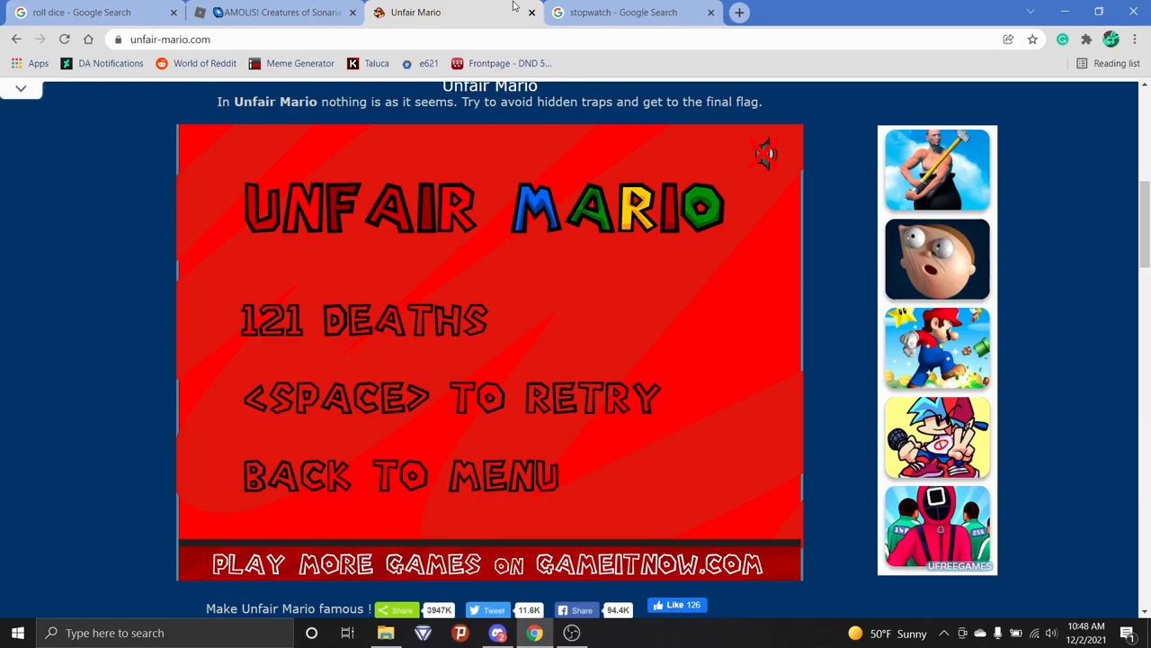
key(space)
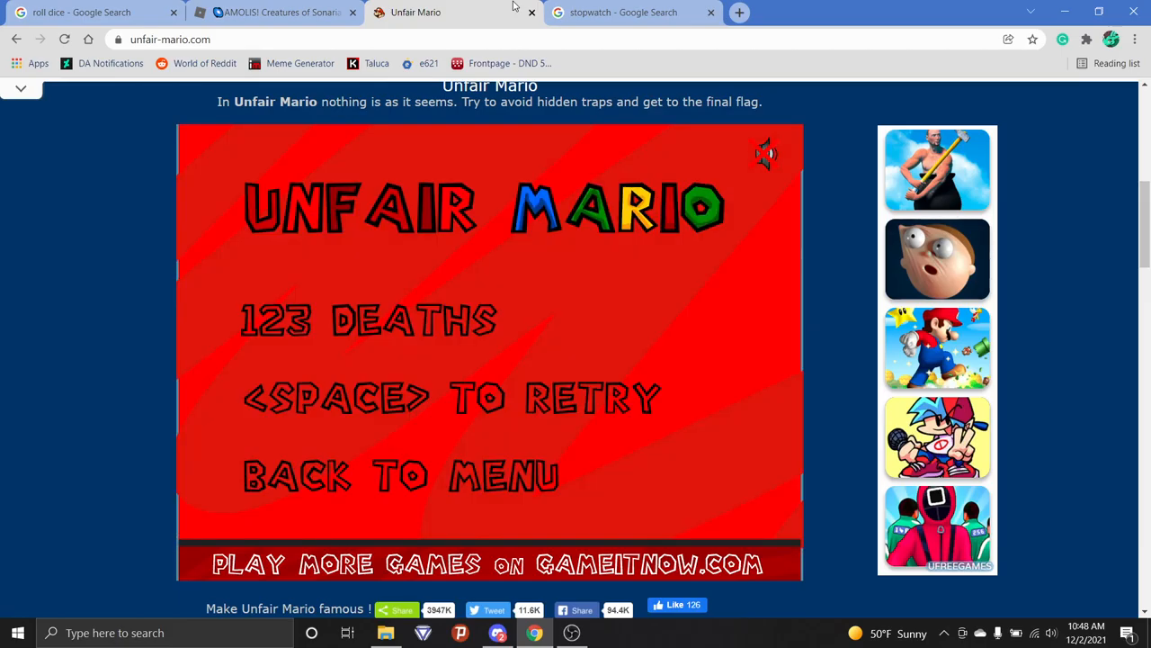
key(space)
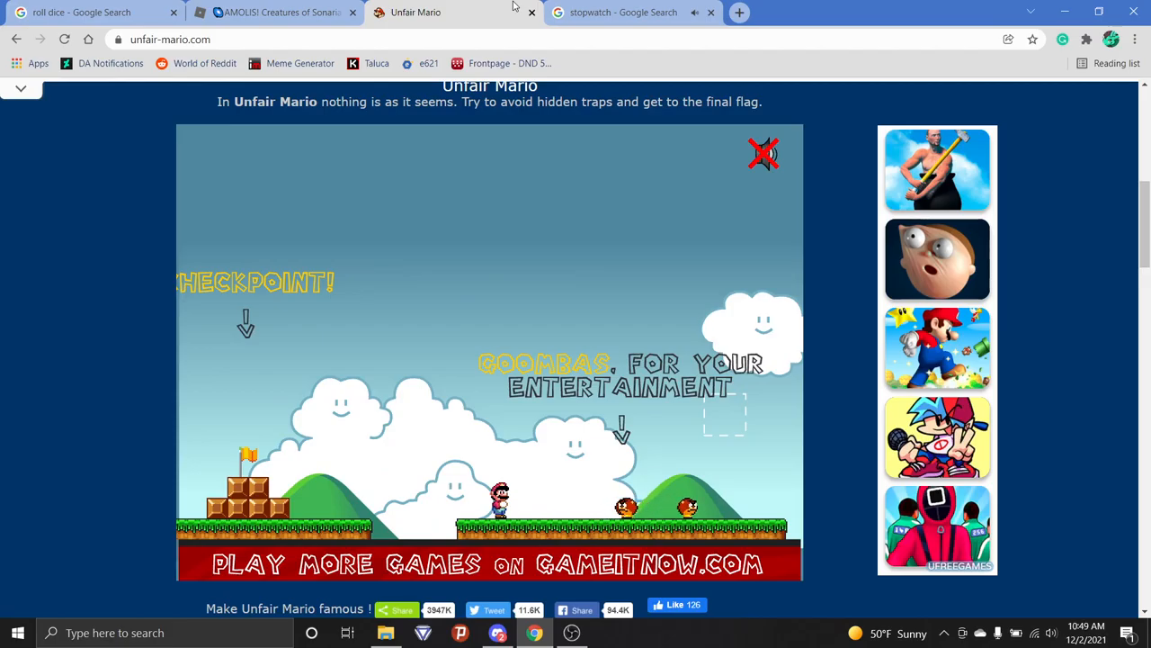
Go to the stopwatch tab and acknowledge the expired 0-second countdown alarm with OK.
click(632, 11)
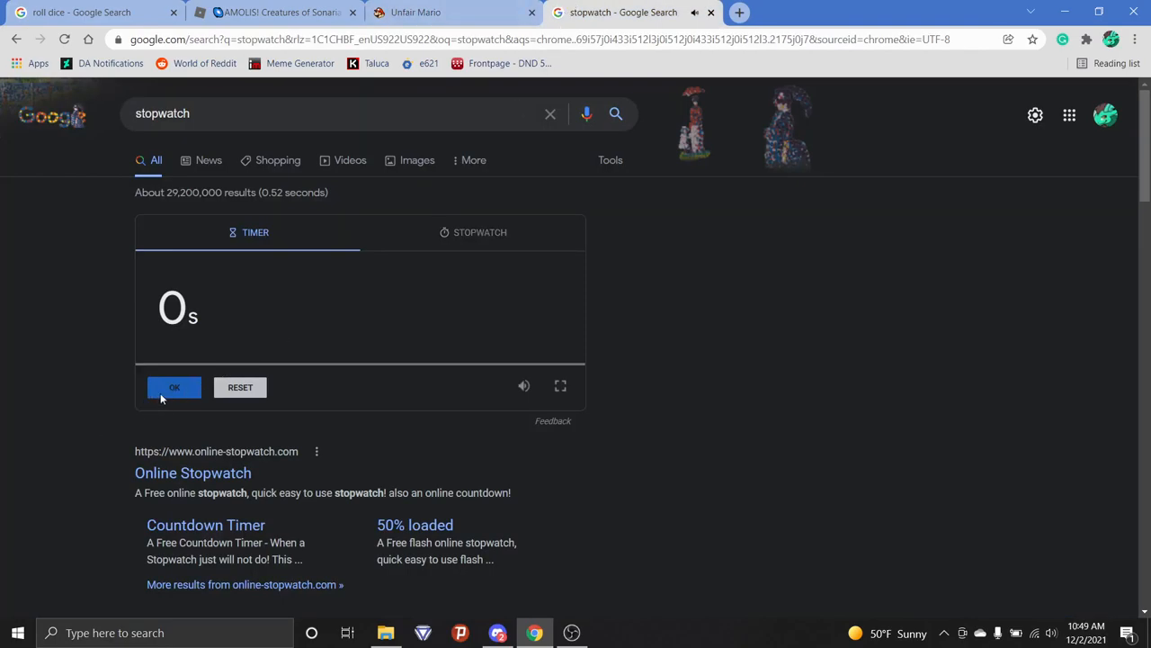
click(425, 13)
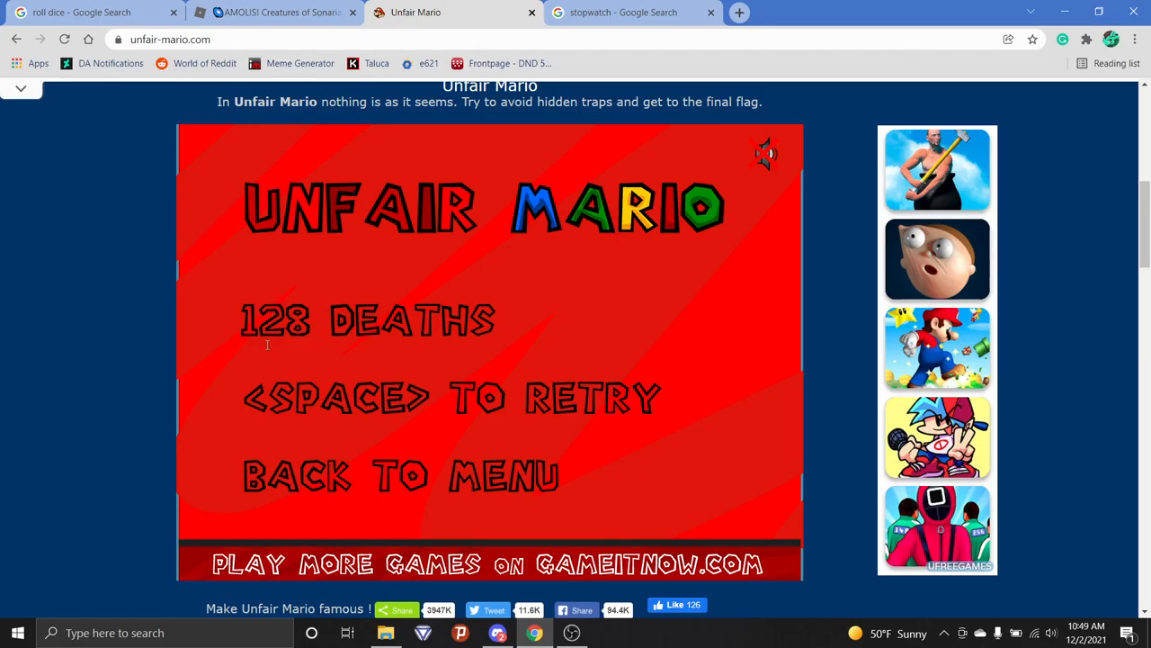
mouse_move(545, 346)
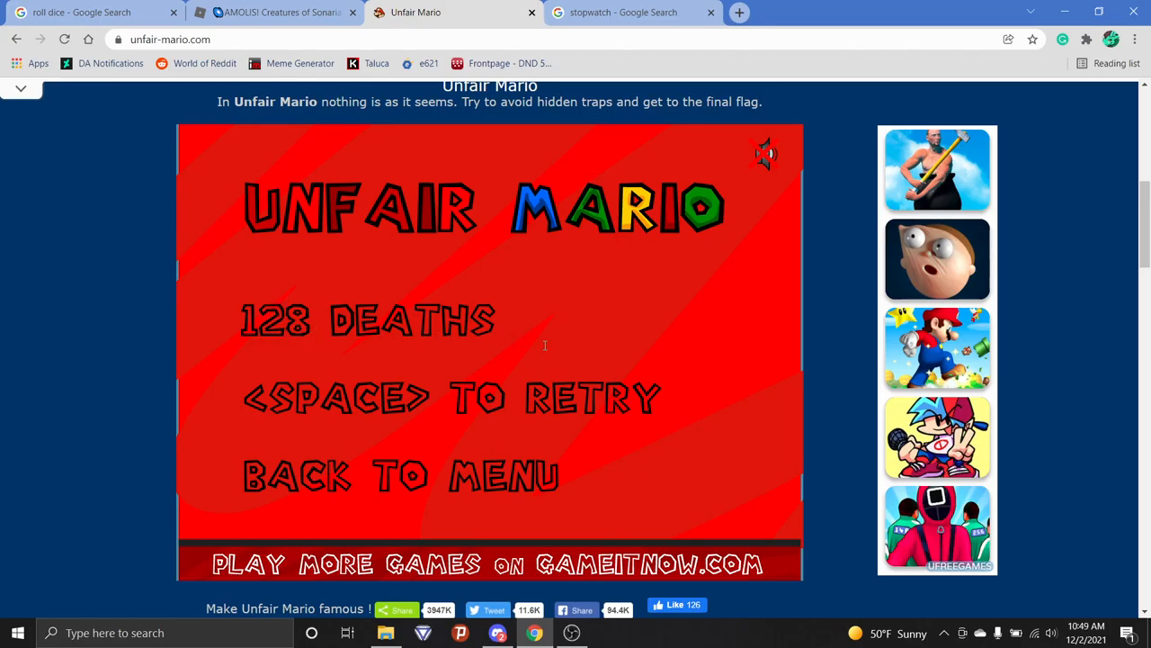
mouse_move(684, 385)
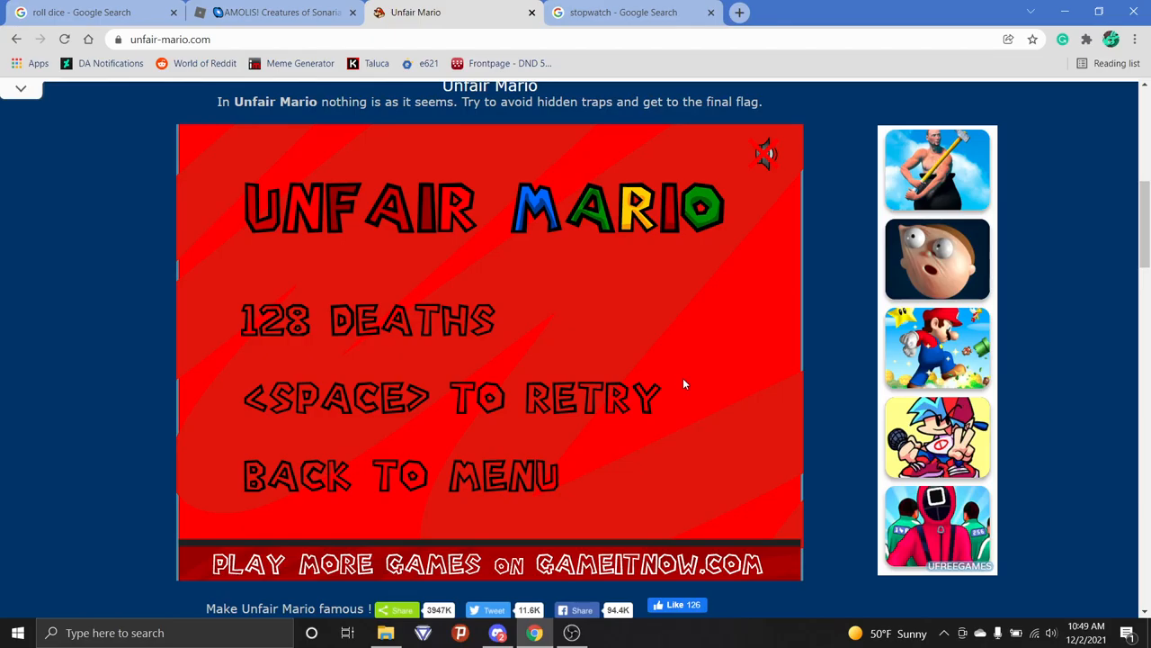
mouse_move(686, 387)
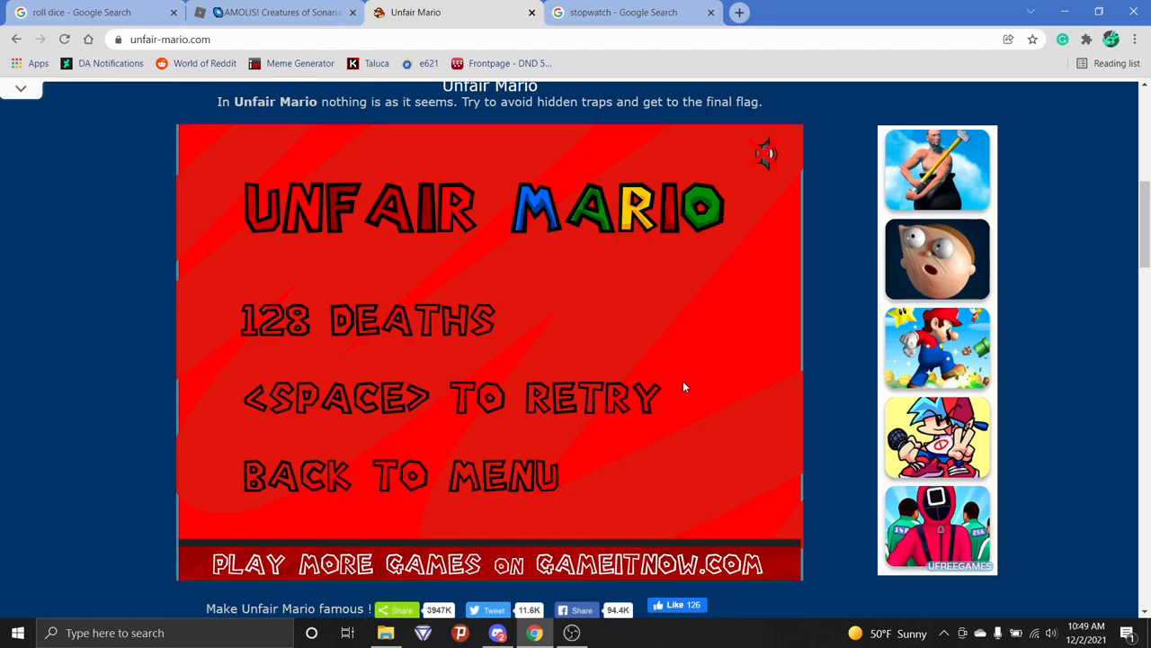
mouse_move(575, 521)
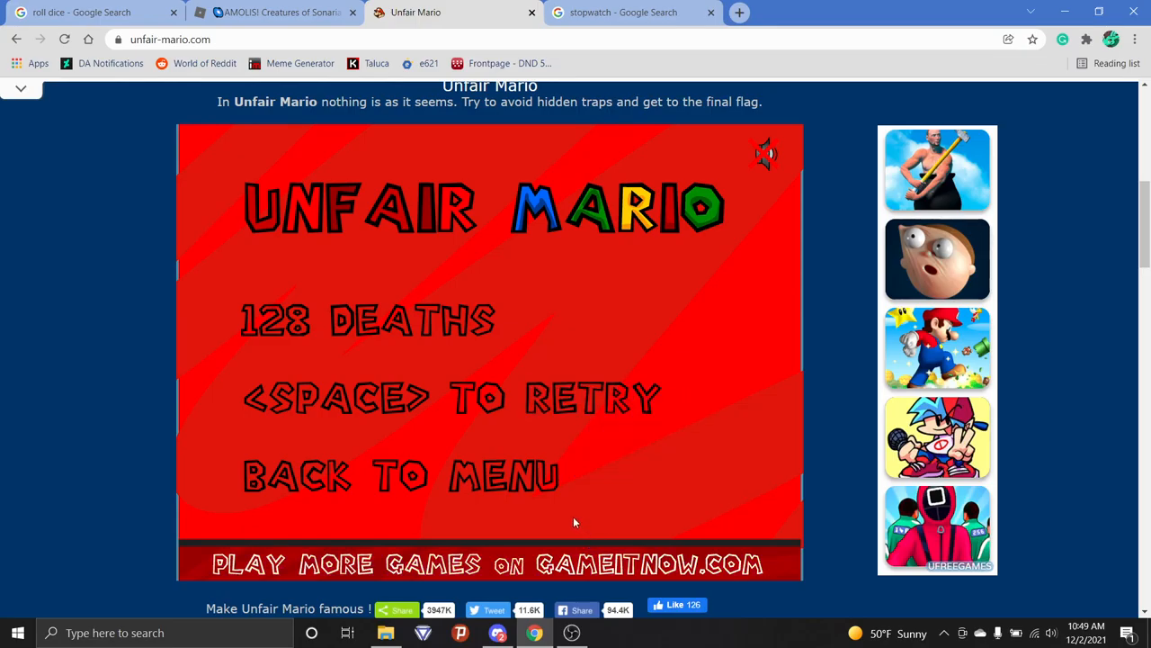
mouse_move(811, 575)
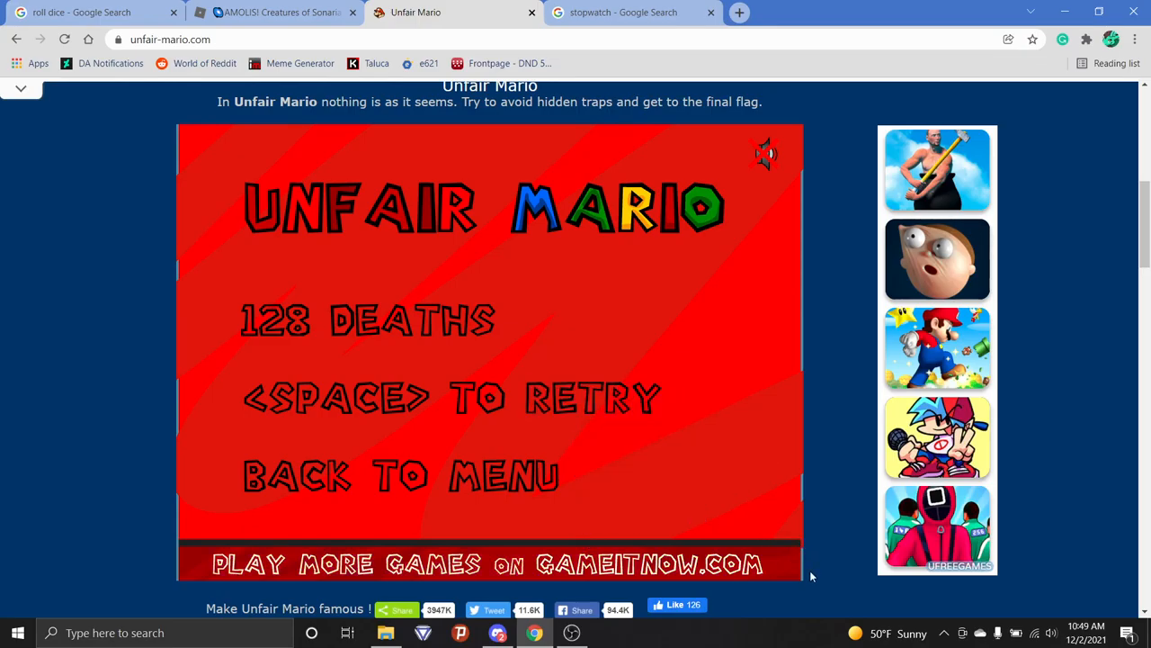